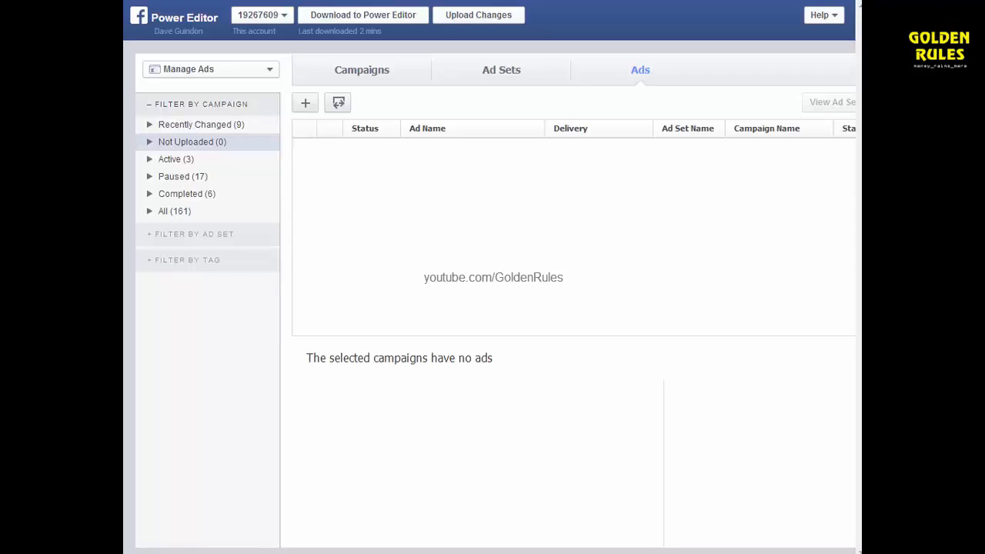
mouse_move(362, 163)
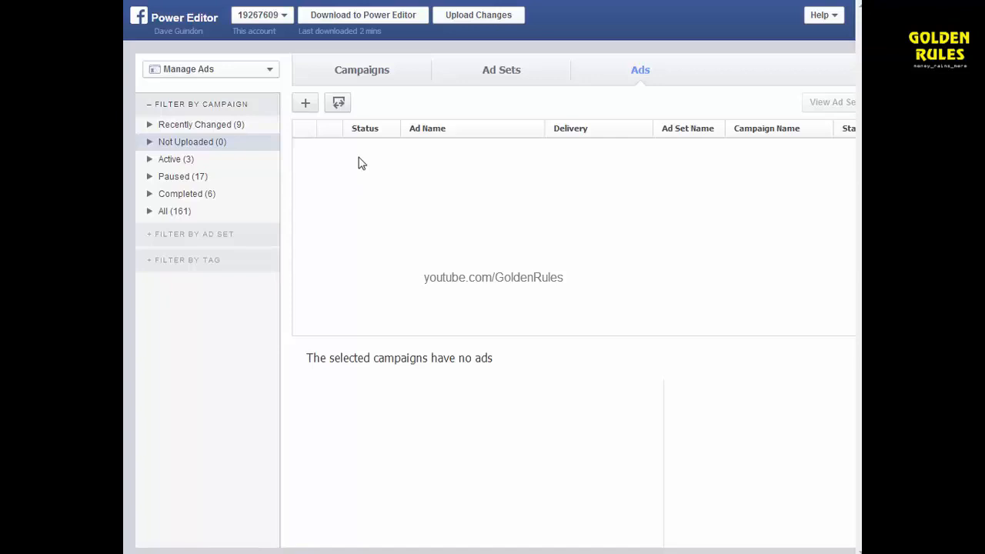
mouse_move(369, 253)
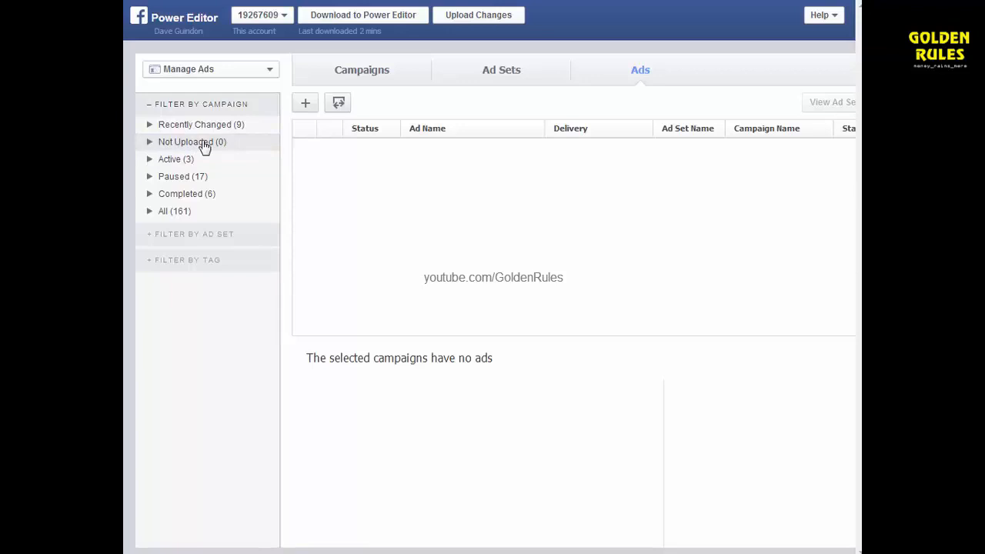
Step: Create a Fixed Price campaign named 'Sample Campaign' from the Campaigns list
left_click(362, 69)
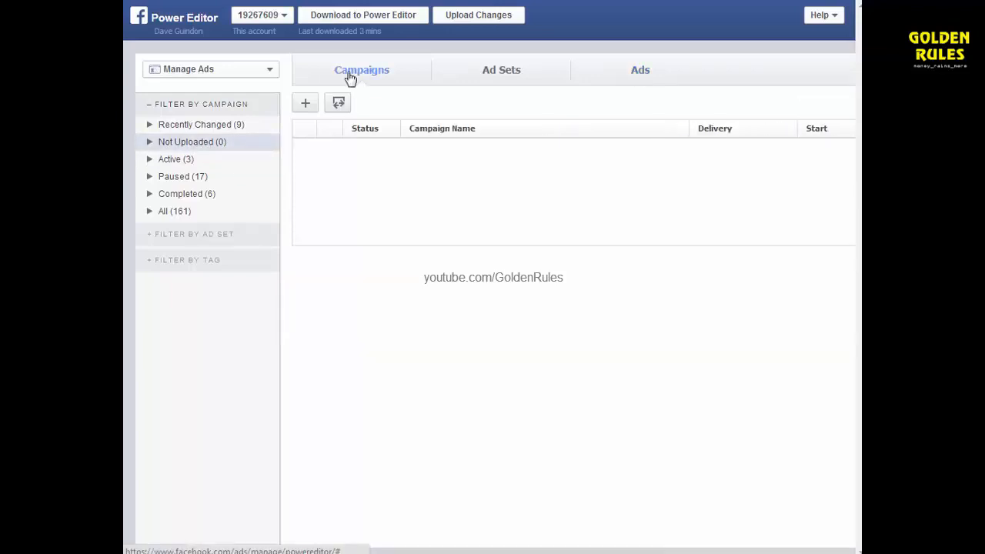
left_click(305, 101)
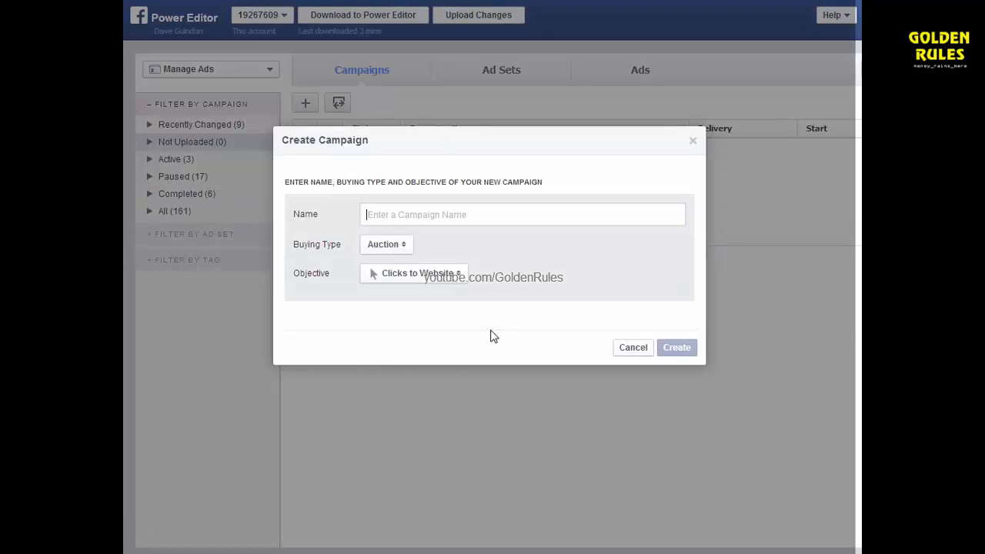
type("Sample")
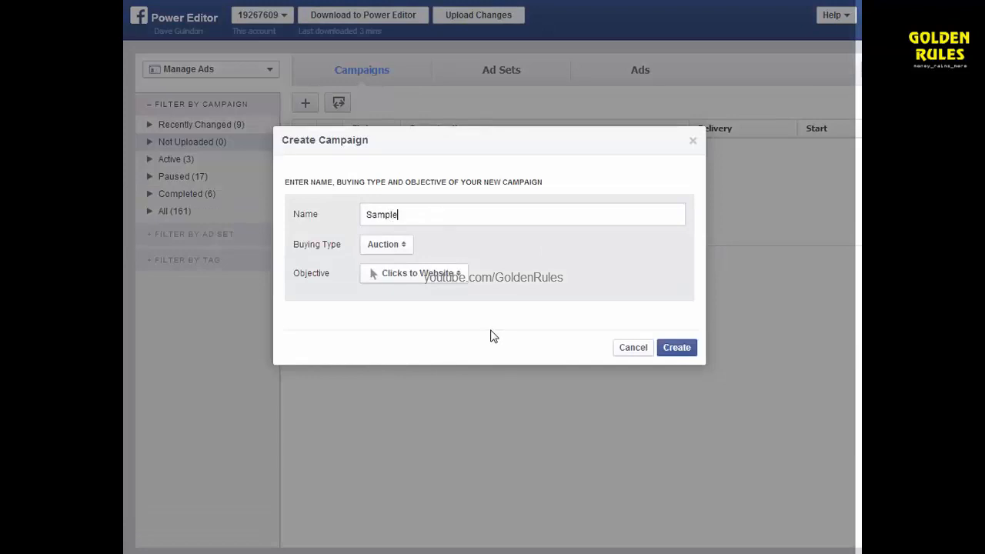
type("Campa")
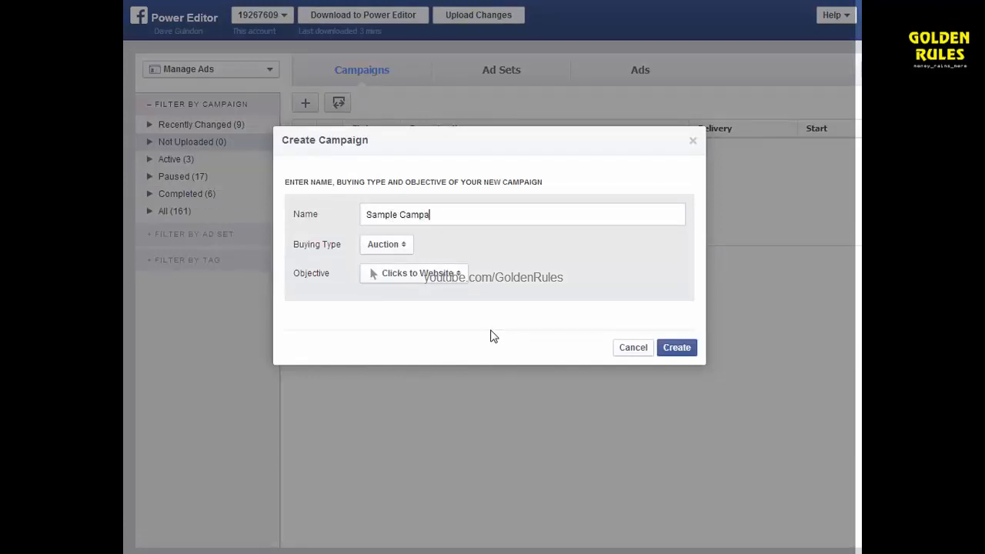
type("ign")
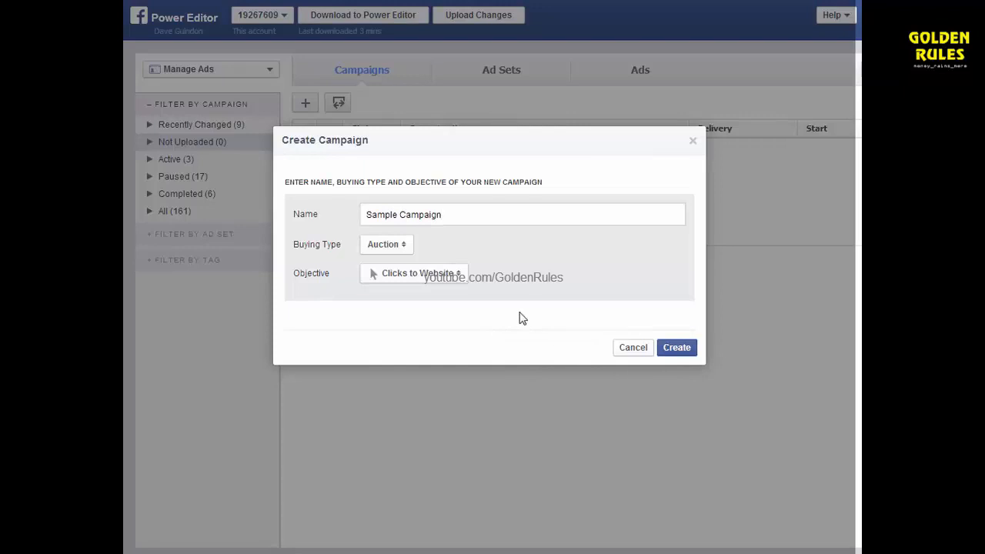
mouse_move(413, 254)
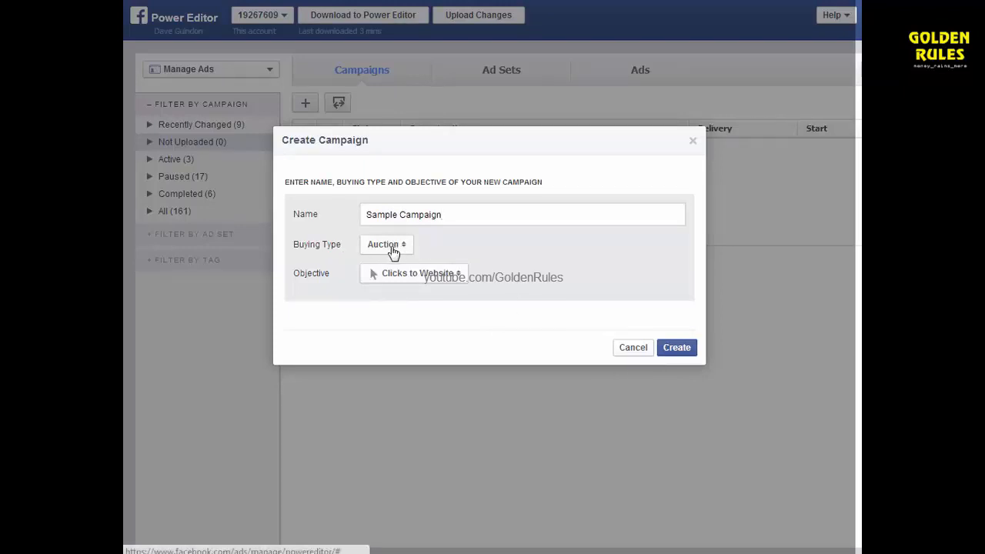
left_click(387, 243)
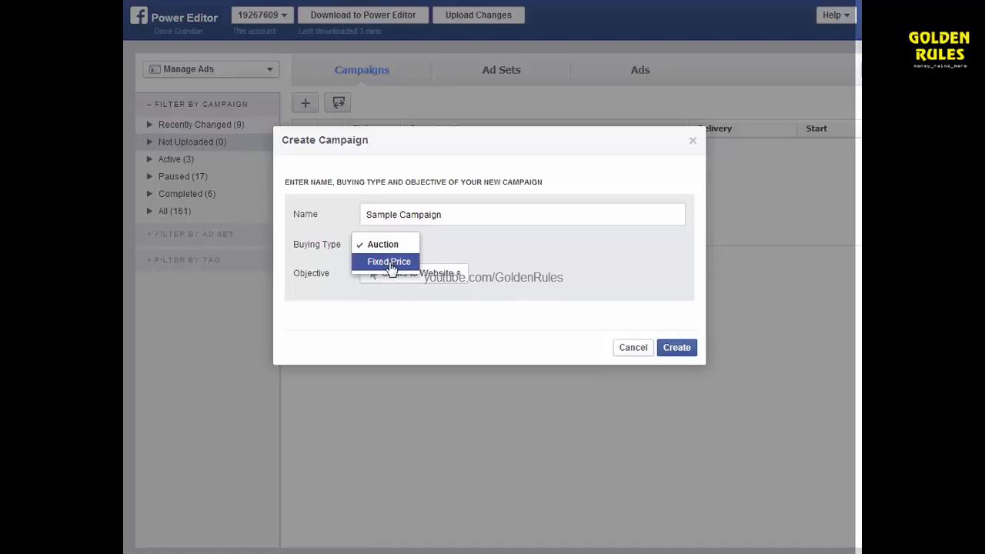
left_click(390, 262)
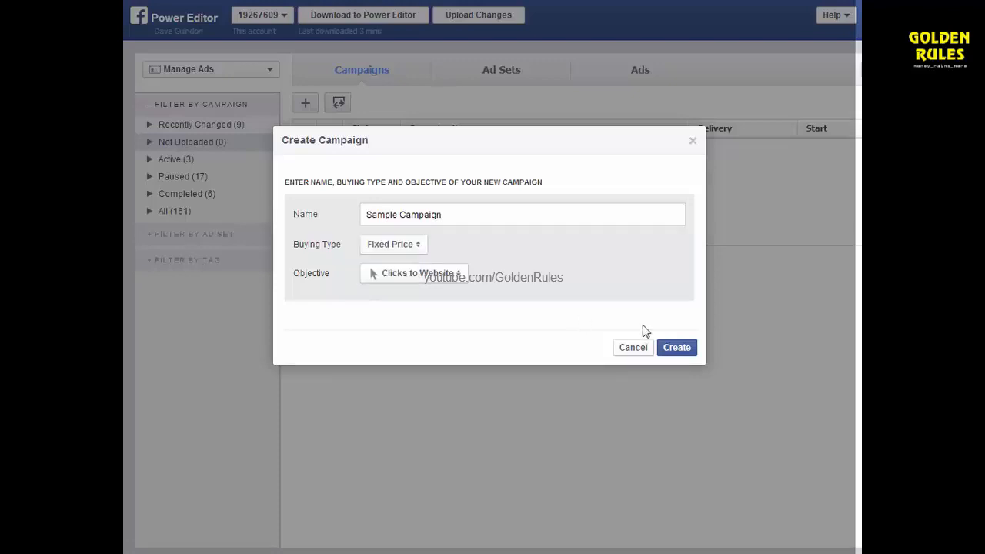
left_click(675, 348)
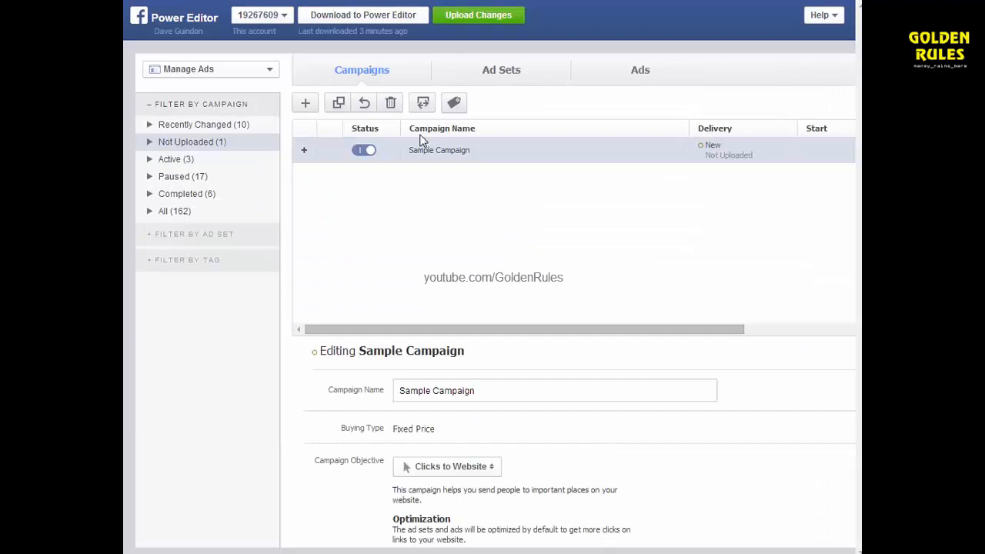
Step: Add a new ad set 'set 1' under the existing Sample Campaign
left_click(502, 69)
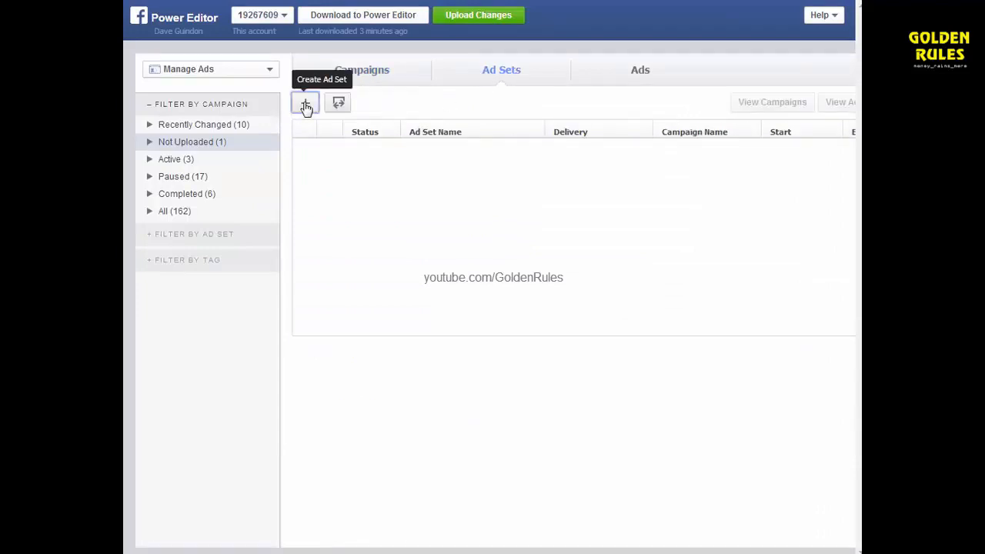
left_click(305, 102)
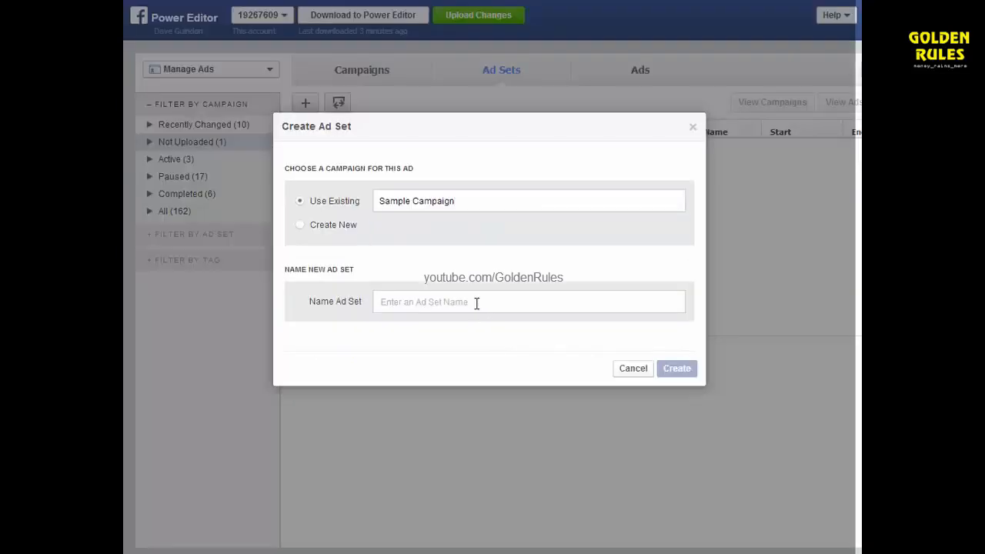
type("set 1")
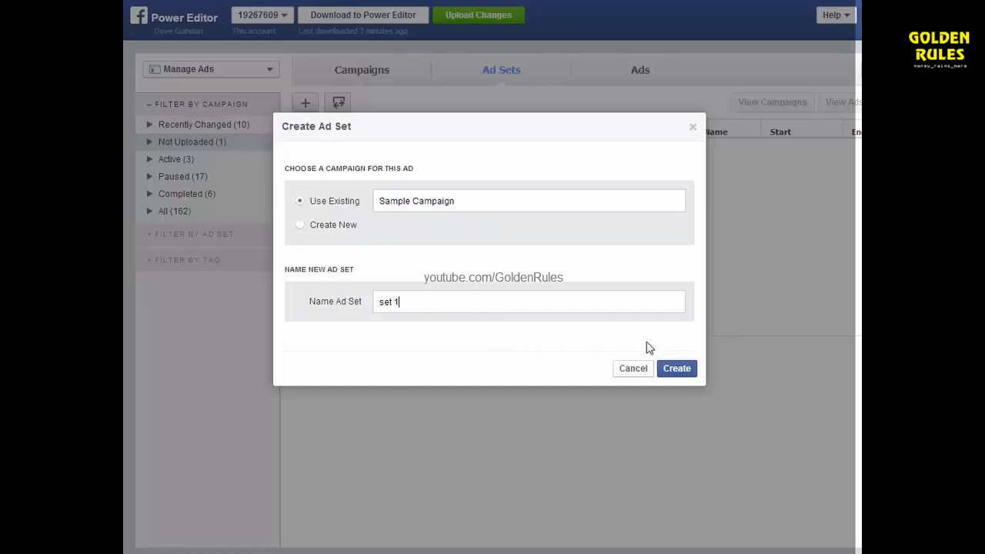
left_click(677, 368)
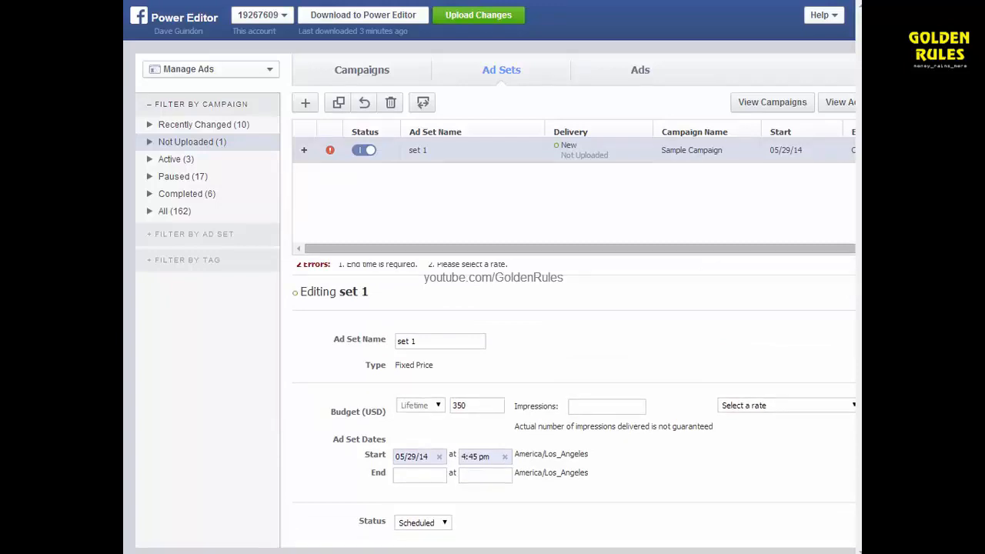
mouse_move(659, 531)
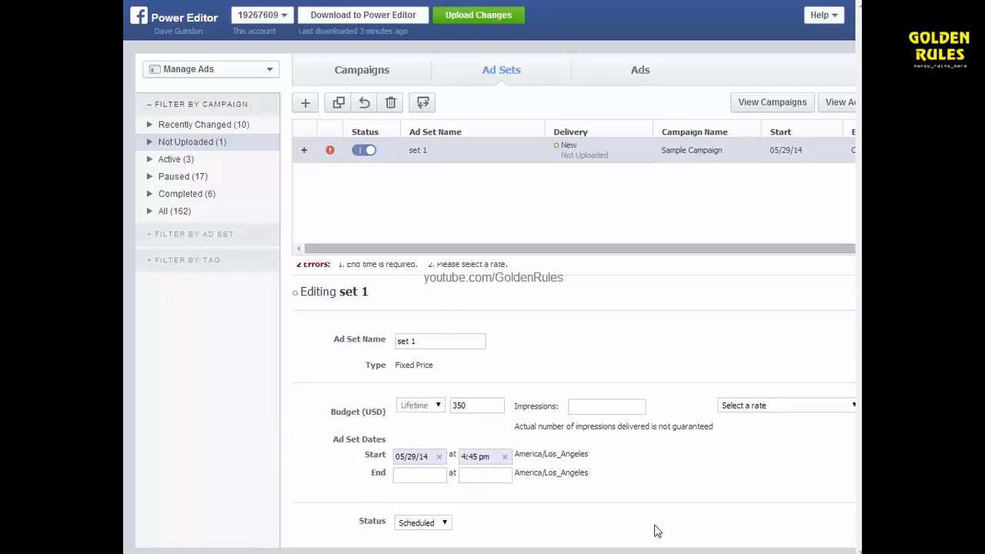
mouse_move(639, 516)
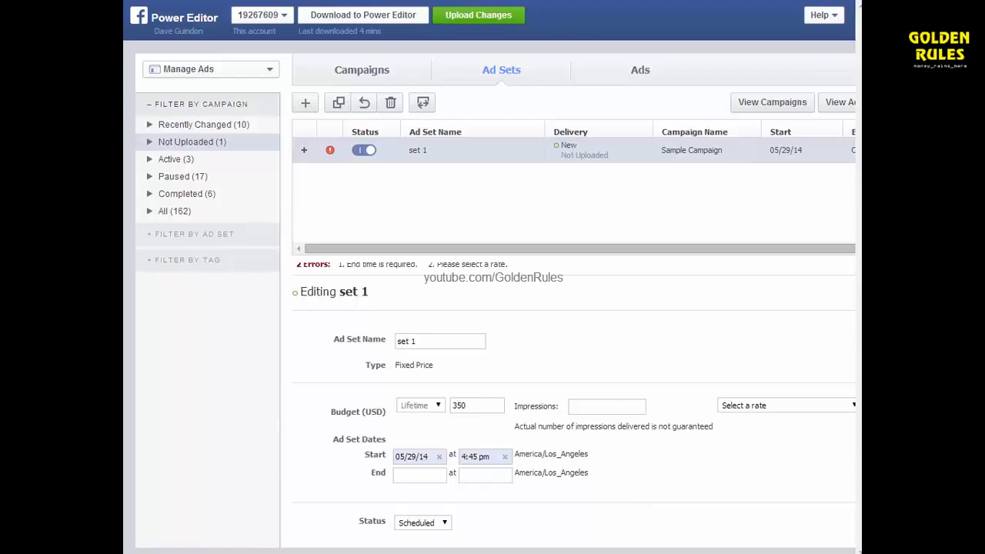
mouse_move(477, 418)
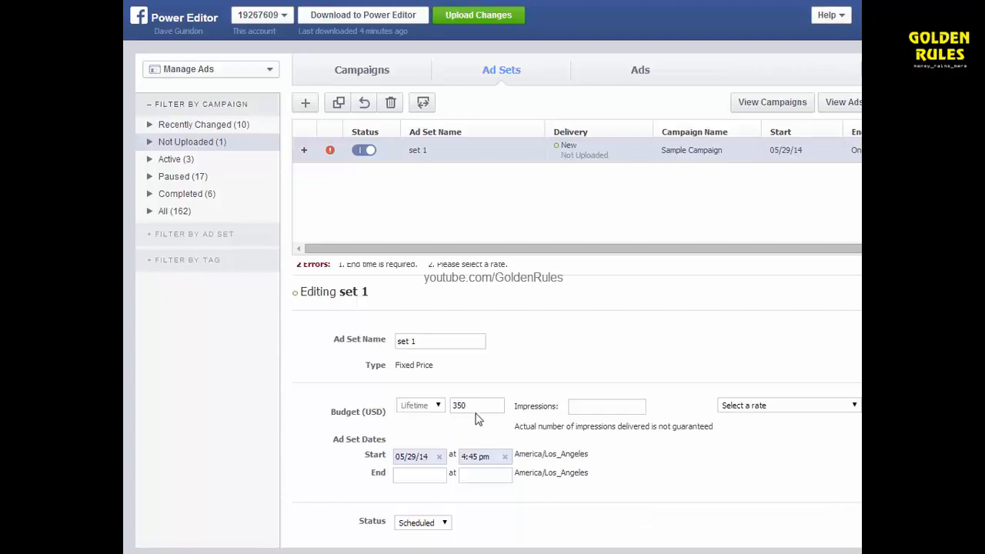
Step: Replace set 1's 350 USD lifetime budget with 25
left_click(477, 407)
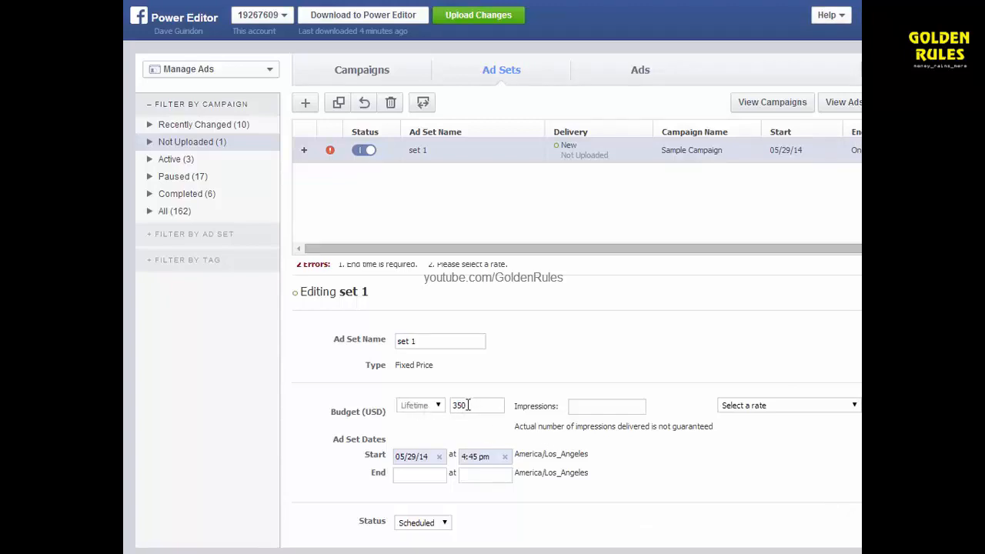
type("25")
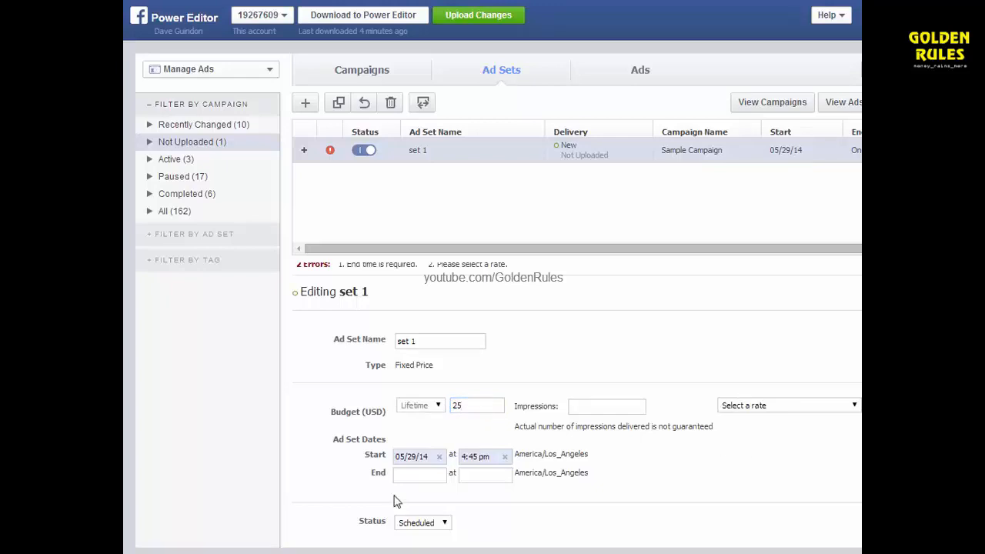
left_click(785, 405)
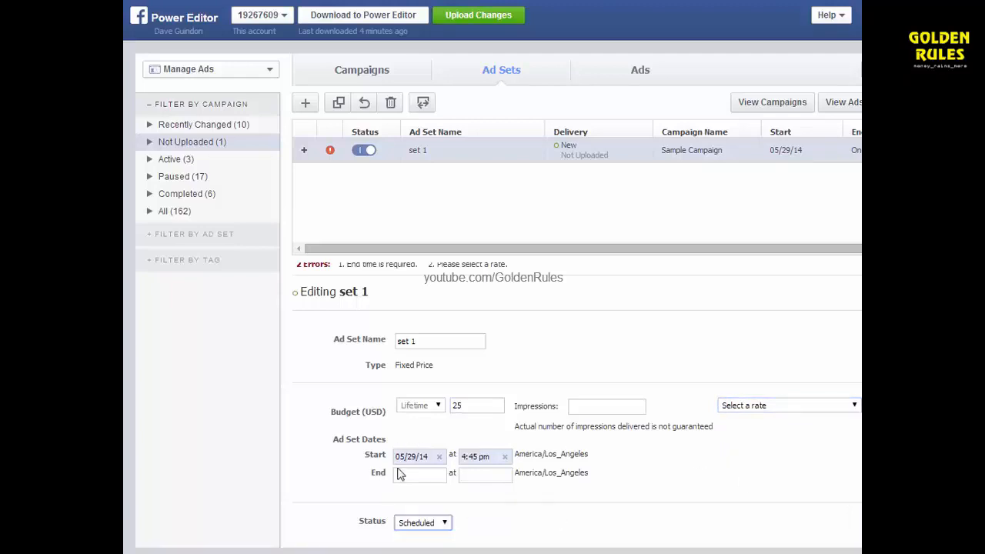
Step: Give set 1 an end date of 05/29/14 with an 8:00 pm end time
left_click(419, 473)
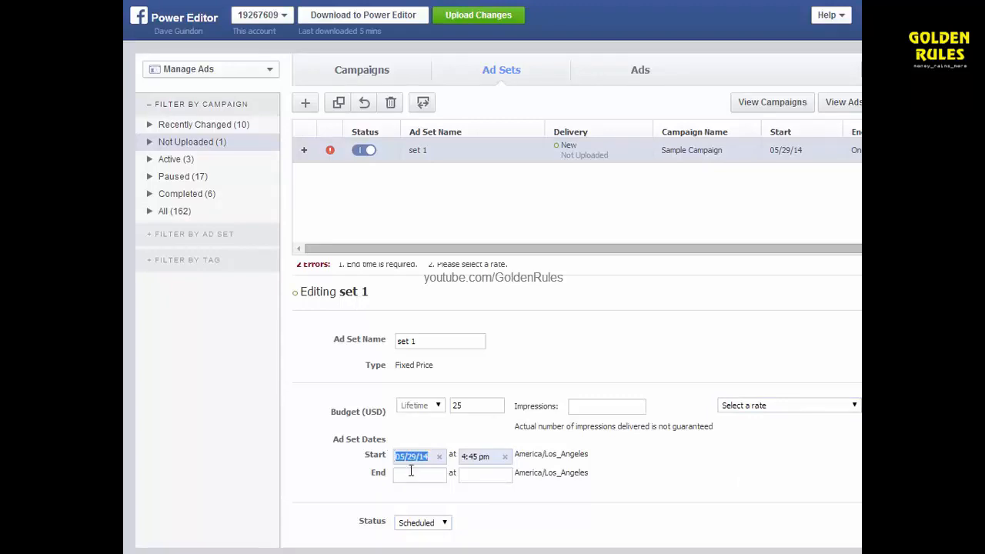
left_click(418, 474)
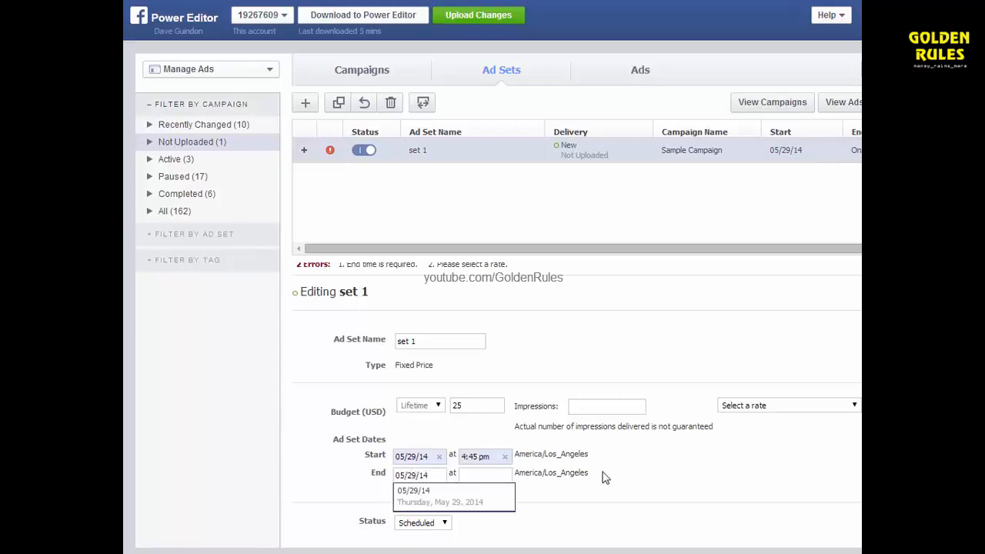
left_click(485, 474)
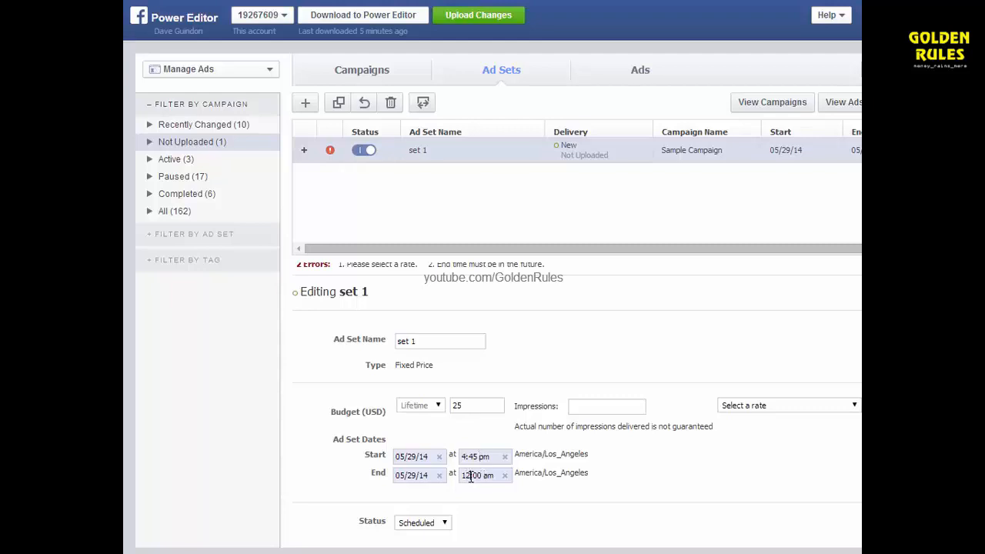
left_click(485, 474)
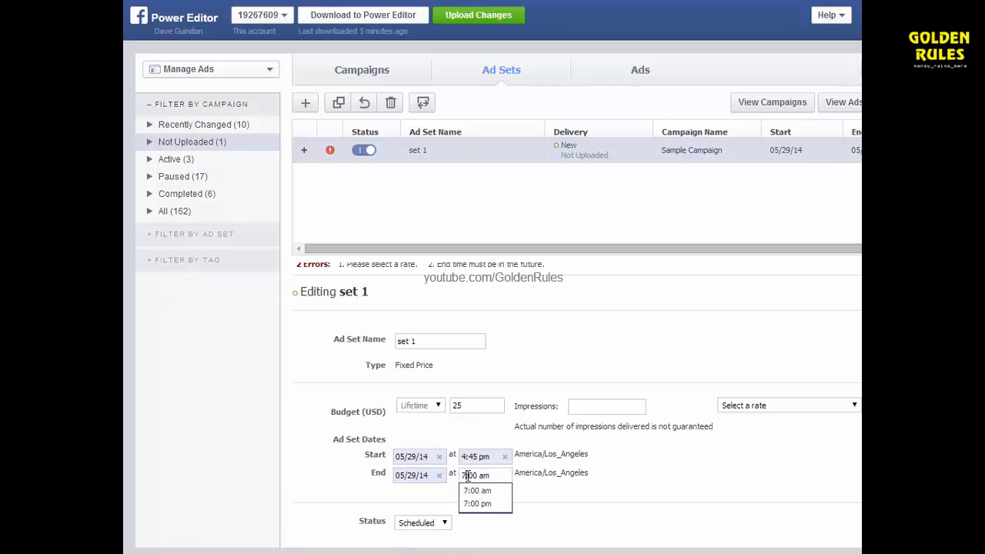
type("7")
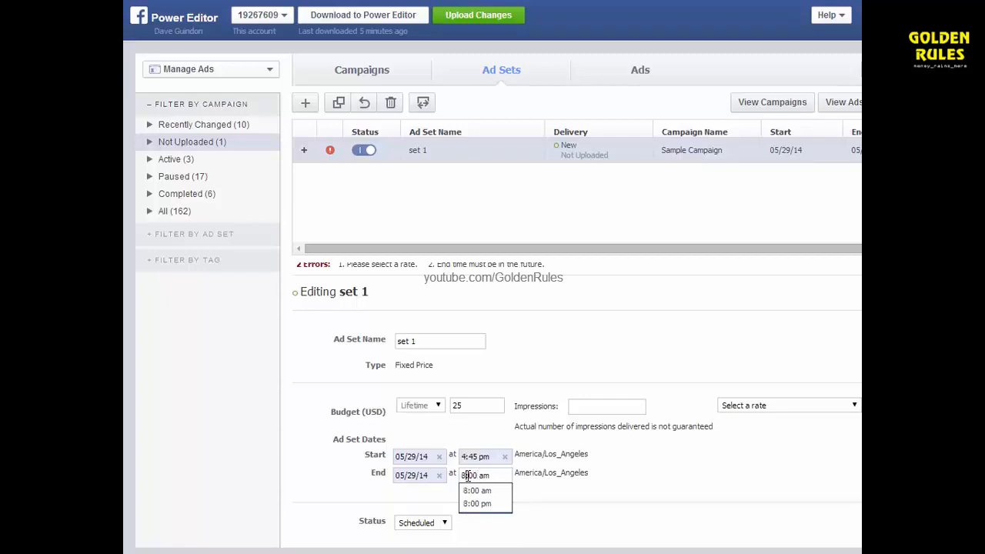
left_click(477, 504)
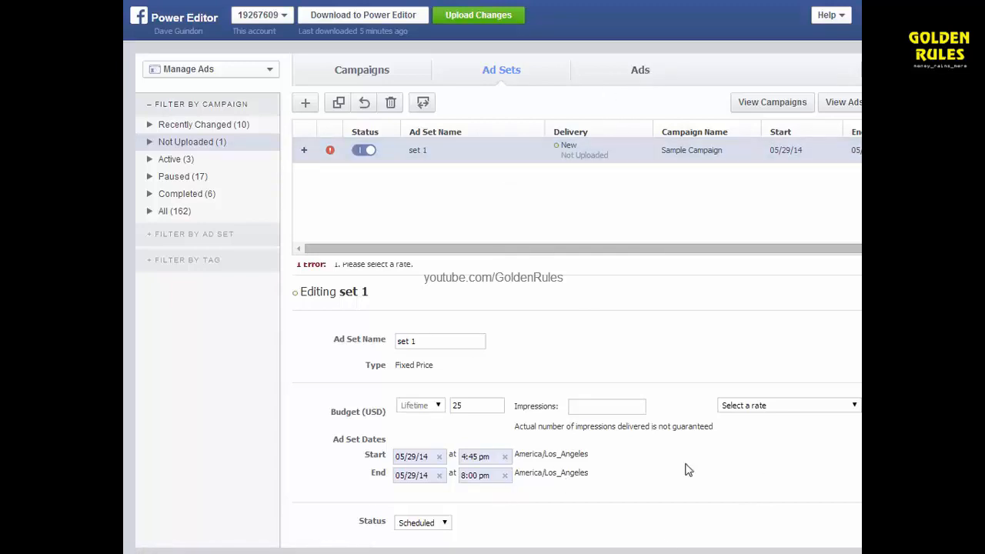
mouse_move(600, 254)
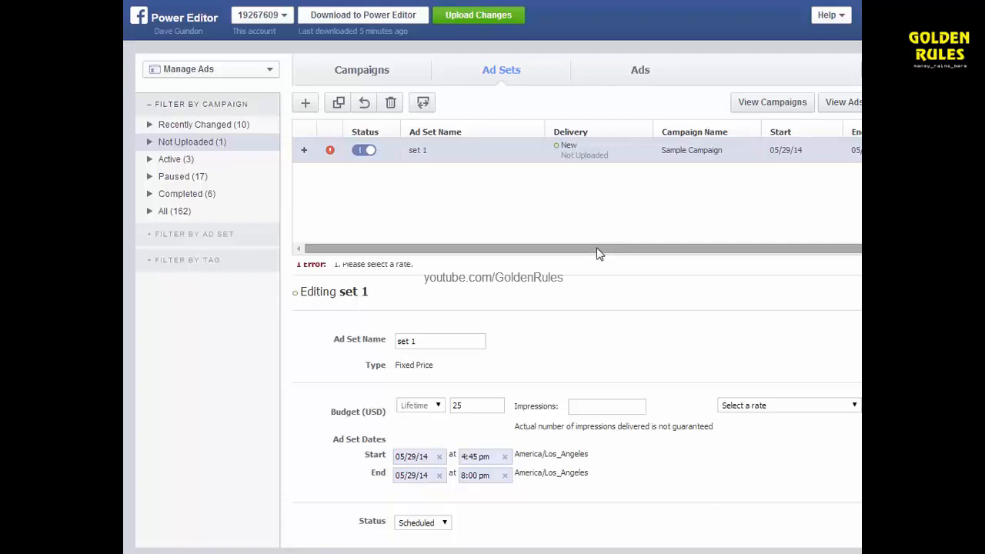
mouse_move(601, 297)
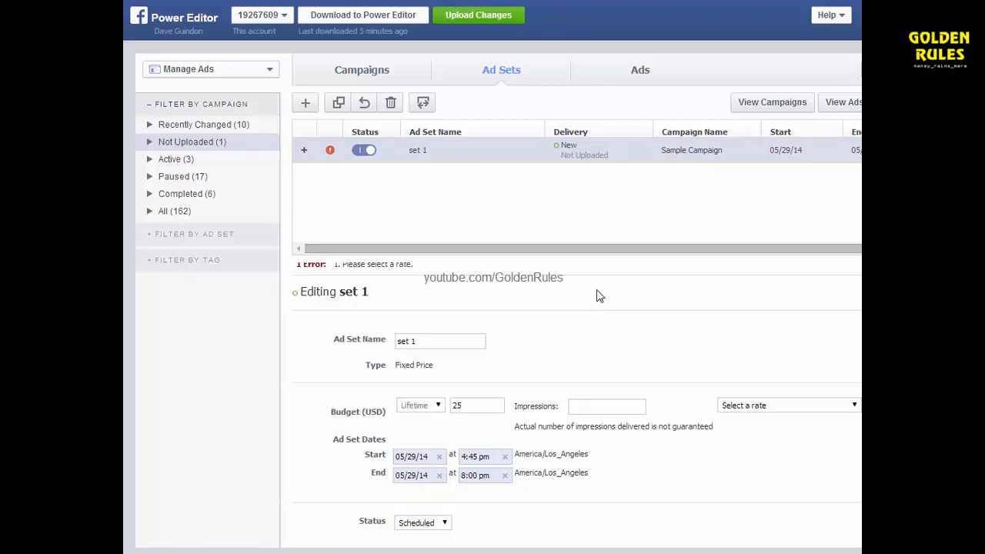
Step: Create ad 'ad1' under set 1 in Sample Campaign from the Ads list
left_click(640, 69)
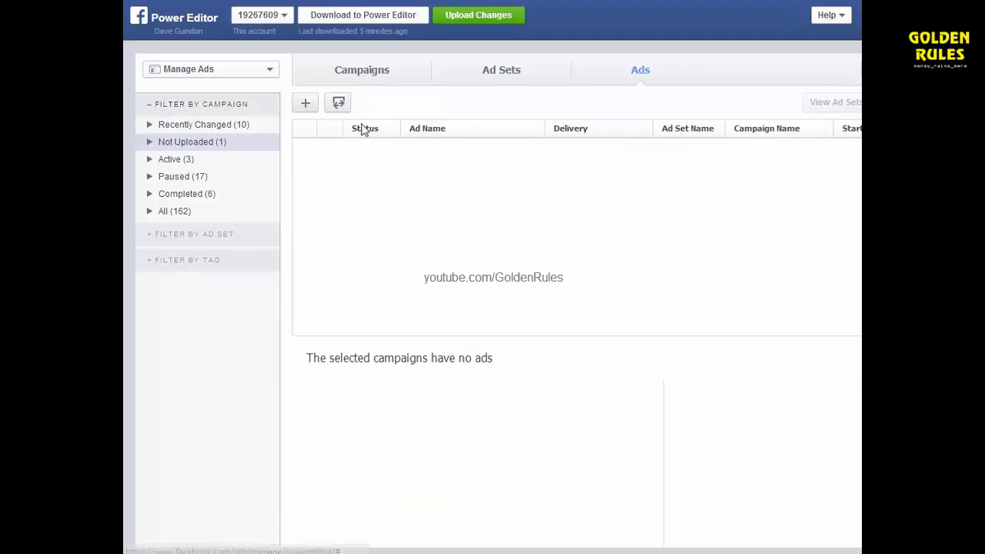
left_click(304, 102)
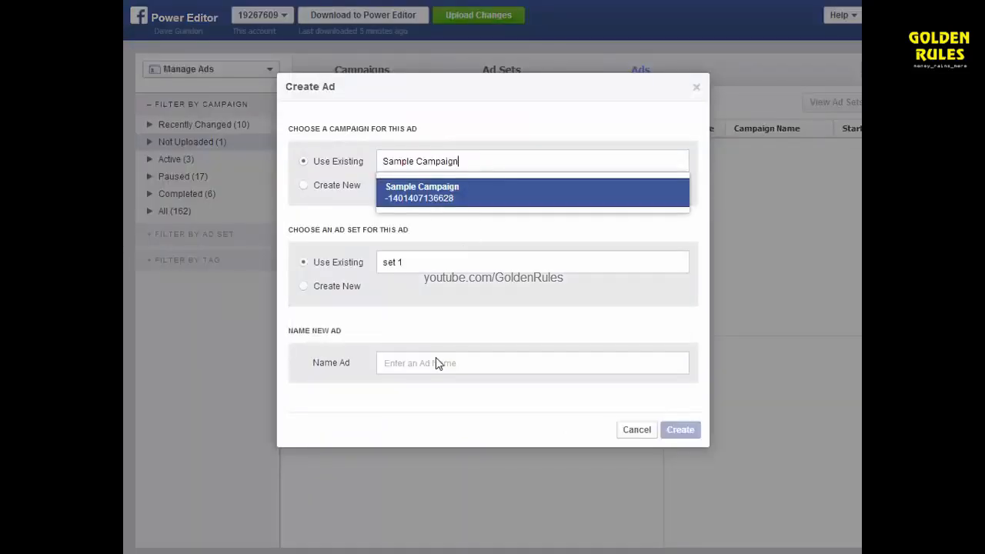
type("ad1")
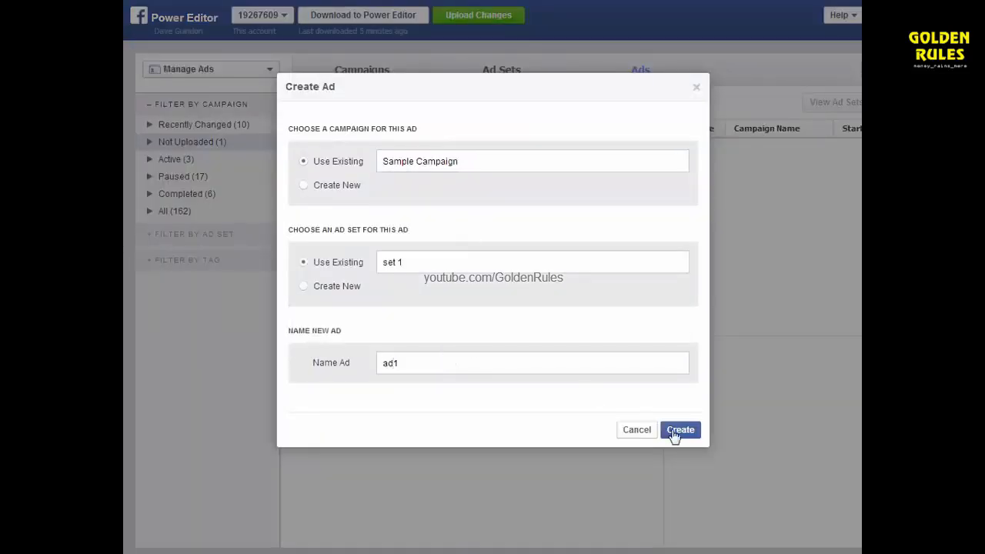
left_click(681, 429)
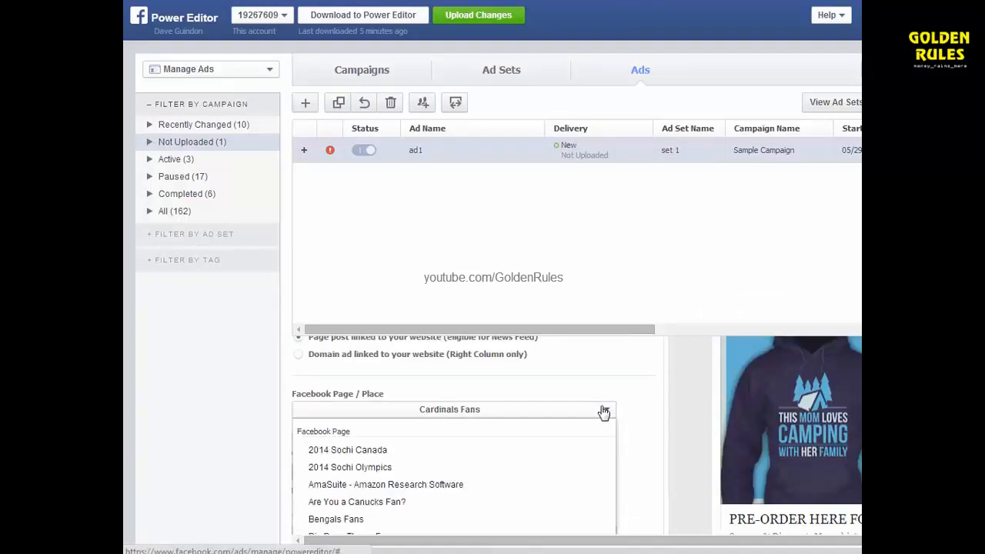
Step: Scroll through ad1's Blackhawk Fans creative and review its Audience and Optimization & Pricing settings
scroll("down", 3)
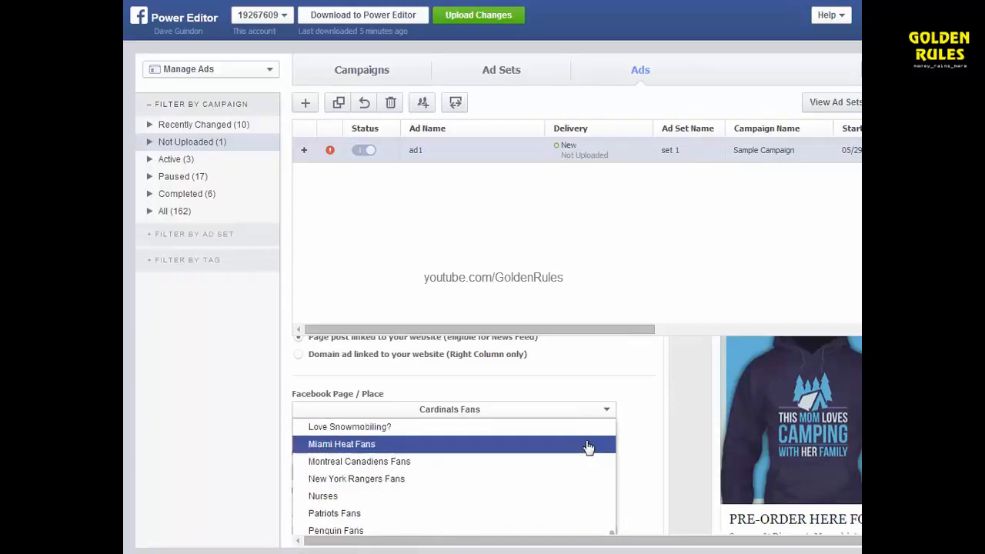
scroll("down", 3)
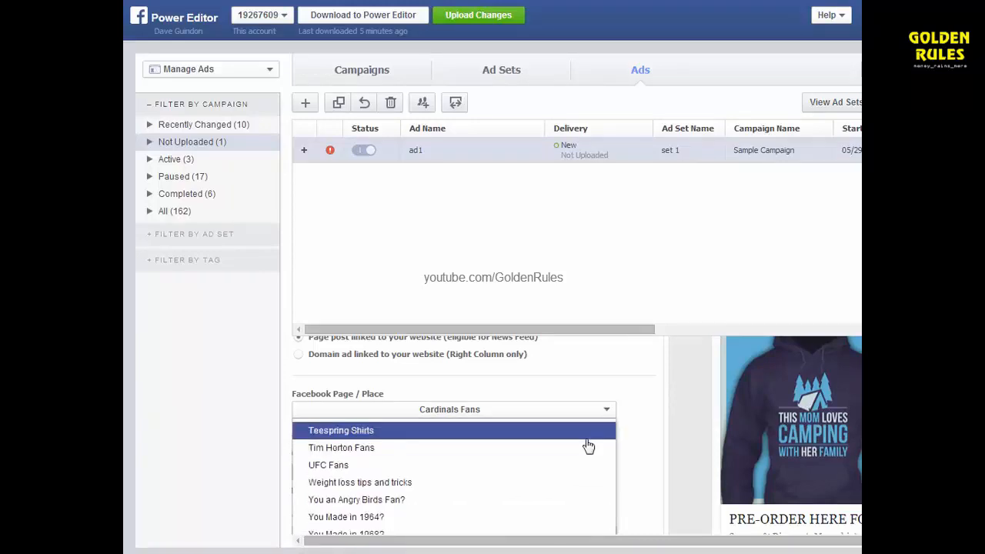
mouse_move(589, 445)
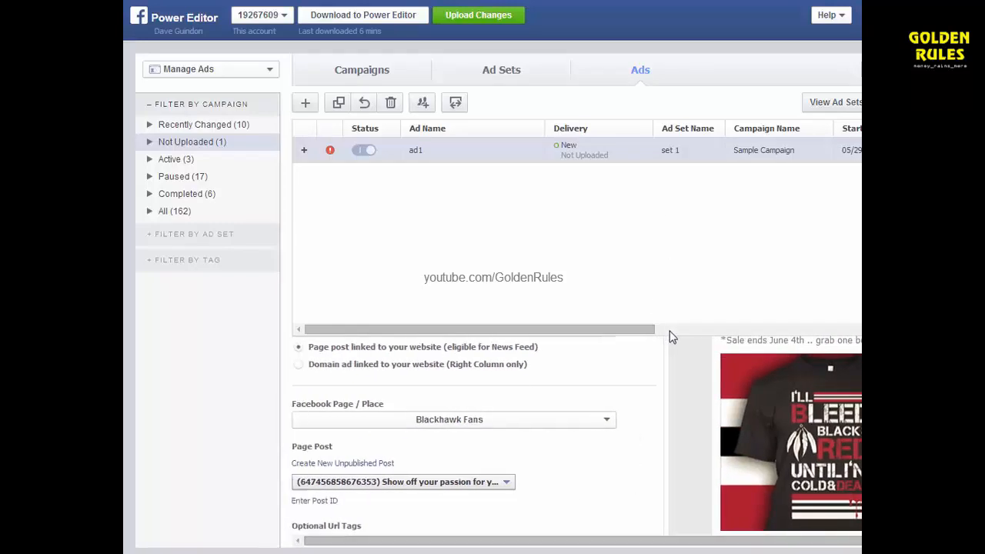
scroll("down", 3)
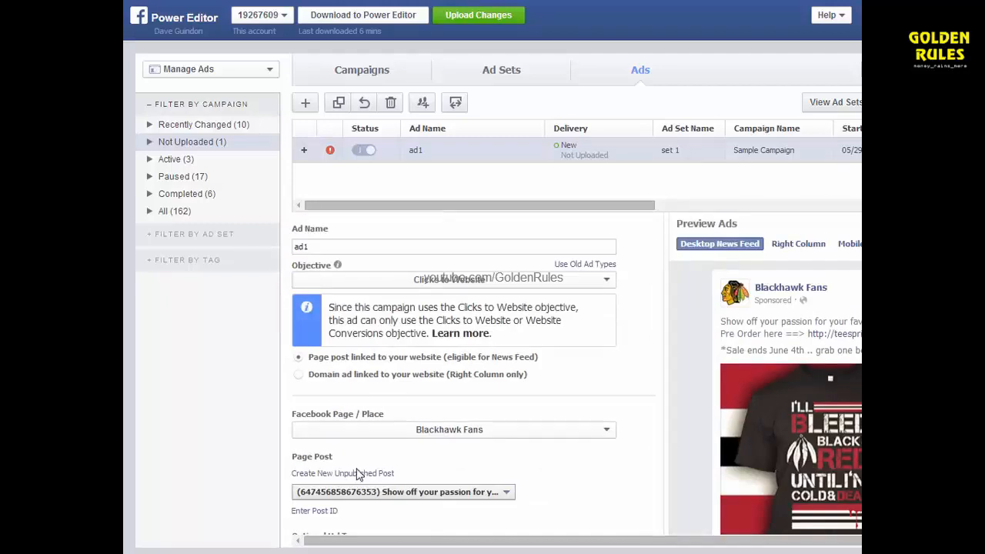
mouse_move(702, 440)
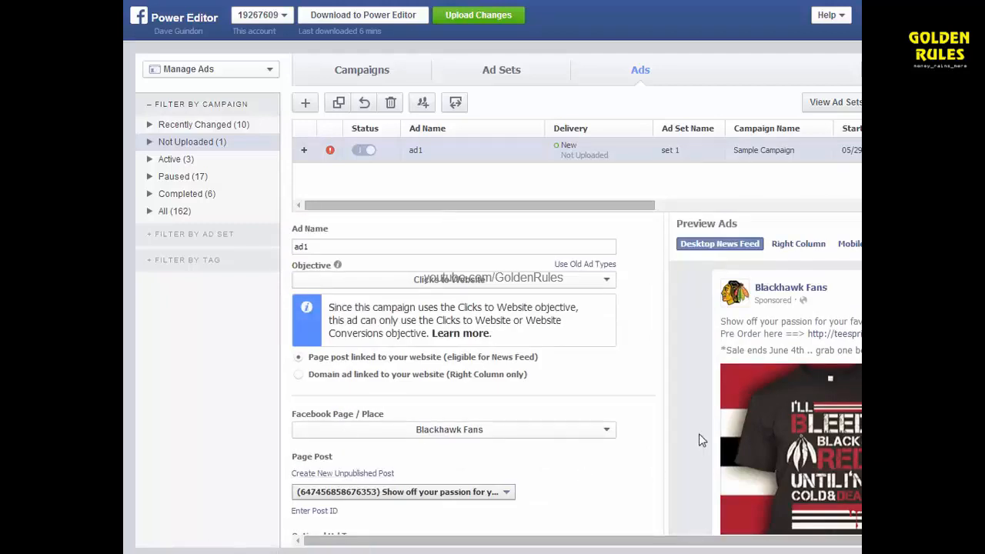
left_click(379, 268)
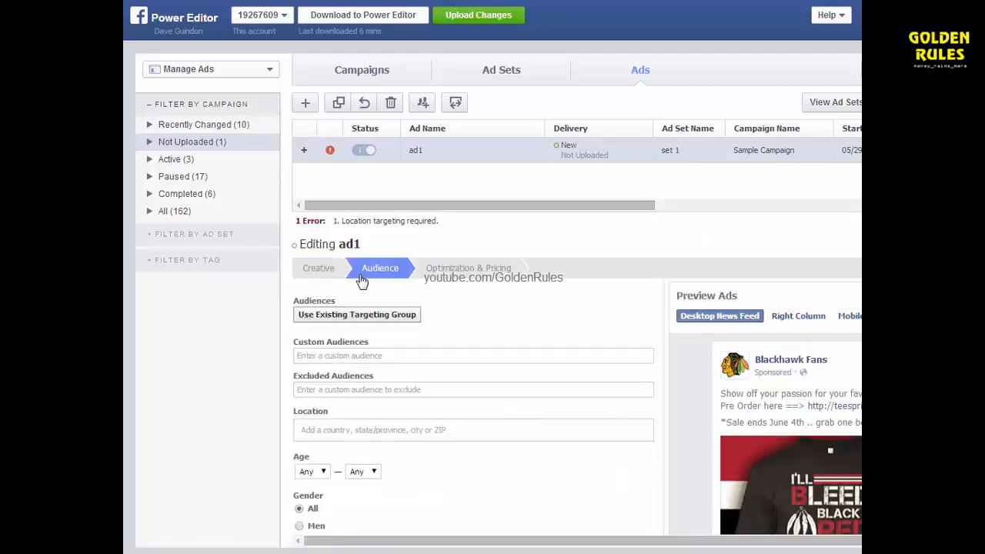
left_click(468, 268)
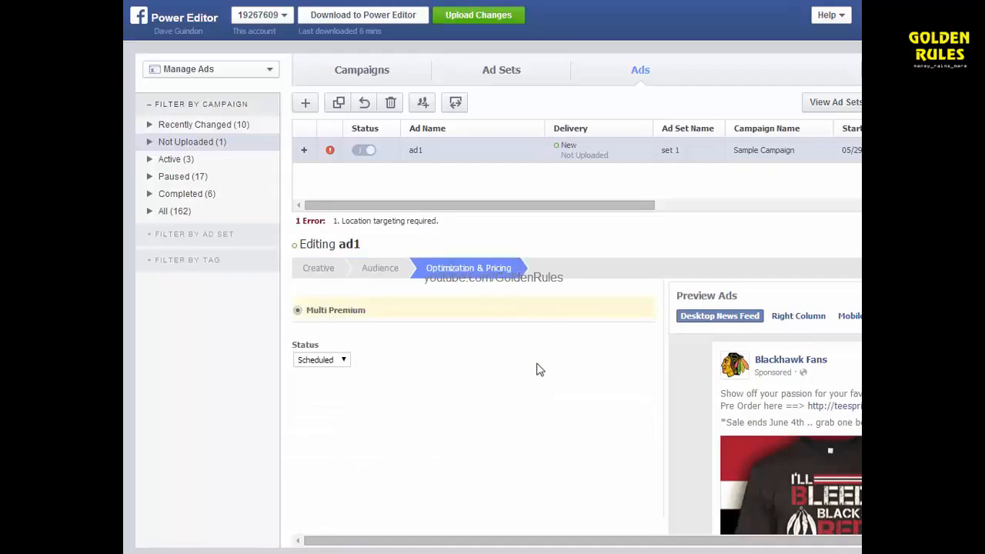
mouse_move(445, 268)
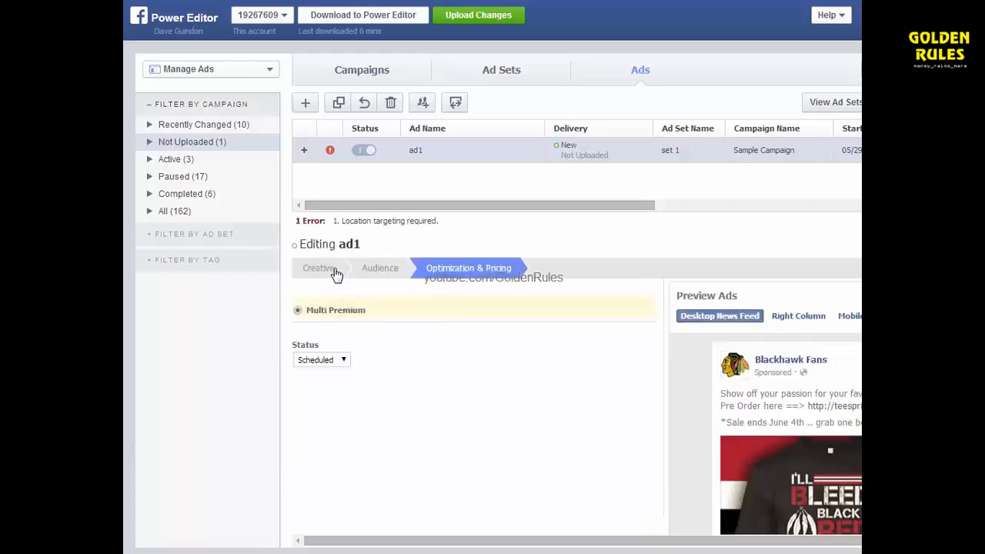
left_click(380, 268)
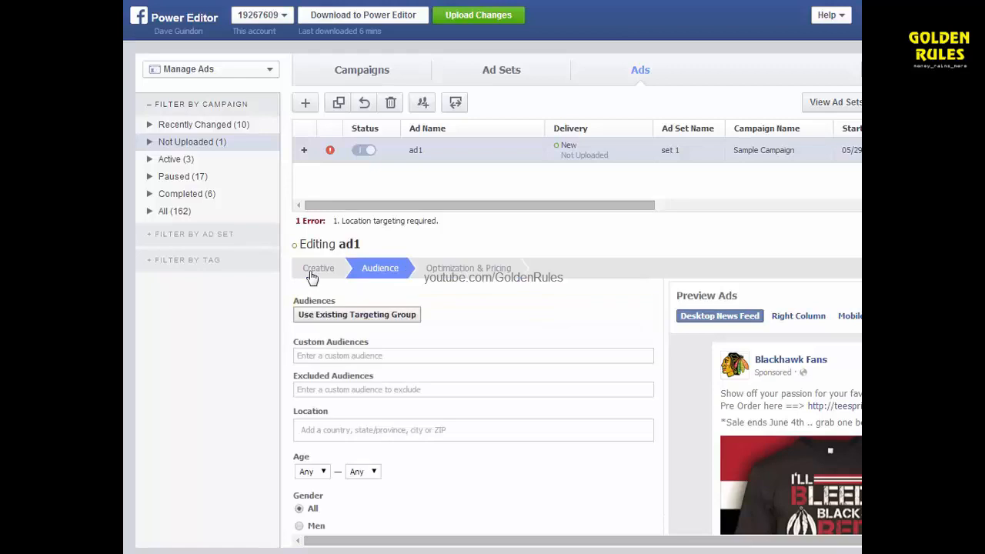
left_click(318, 268)
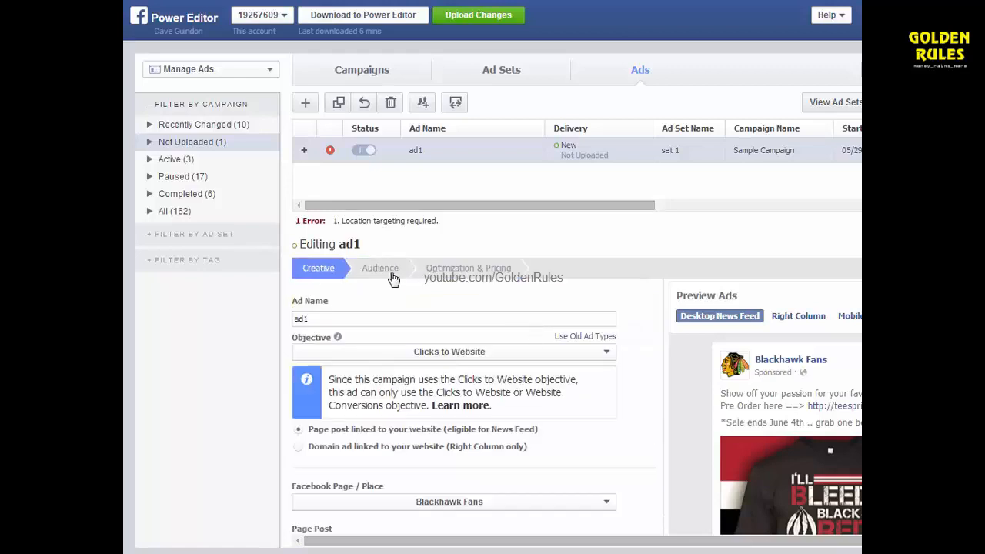
left_click(379, 268)
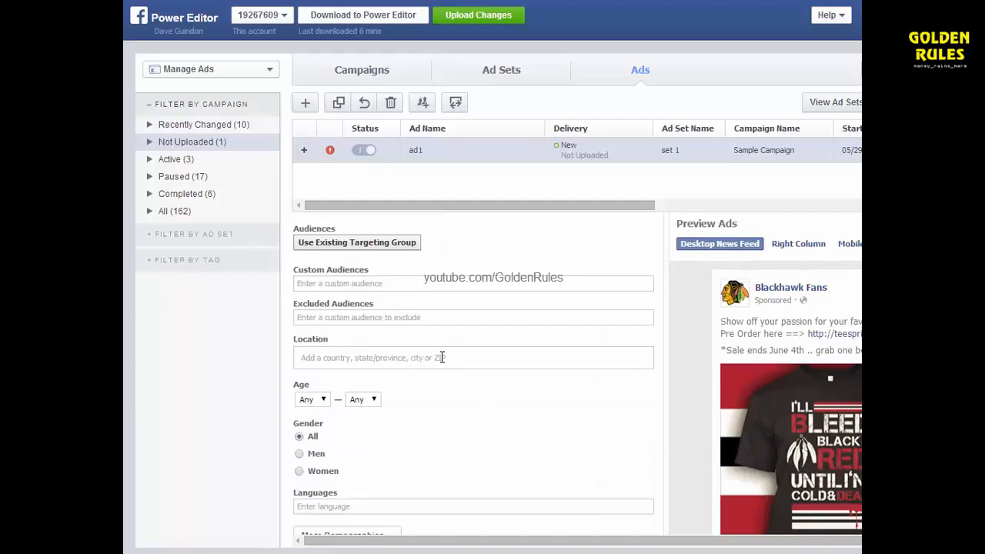
Step: Target ad1 at the United States, maximum age 59, with the Chicago Blackhawks interest
type("unit")
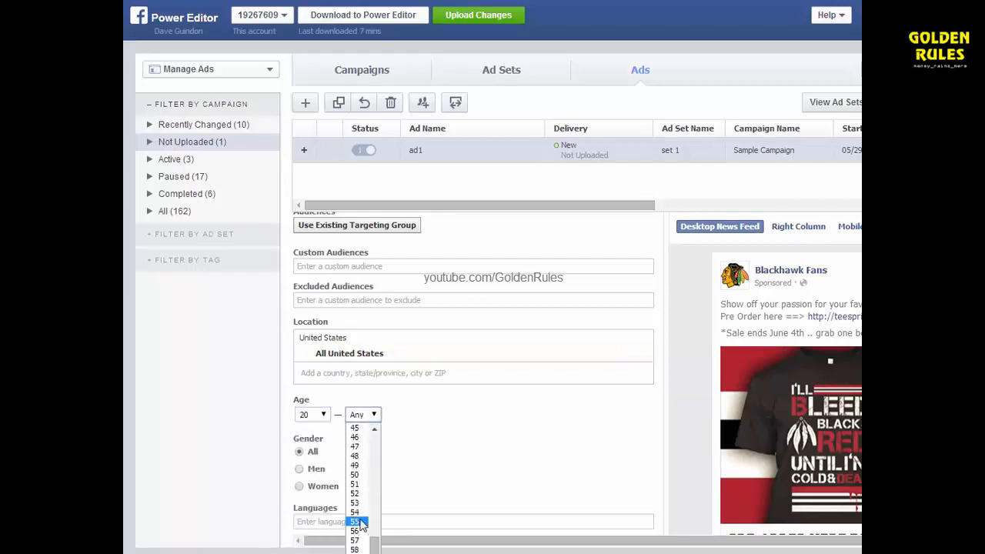
left_click(354, 520)
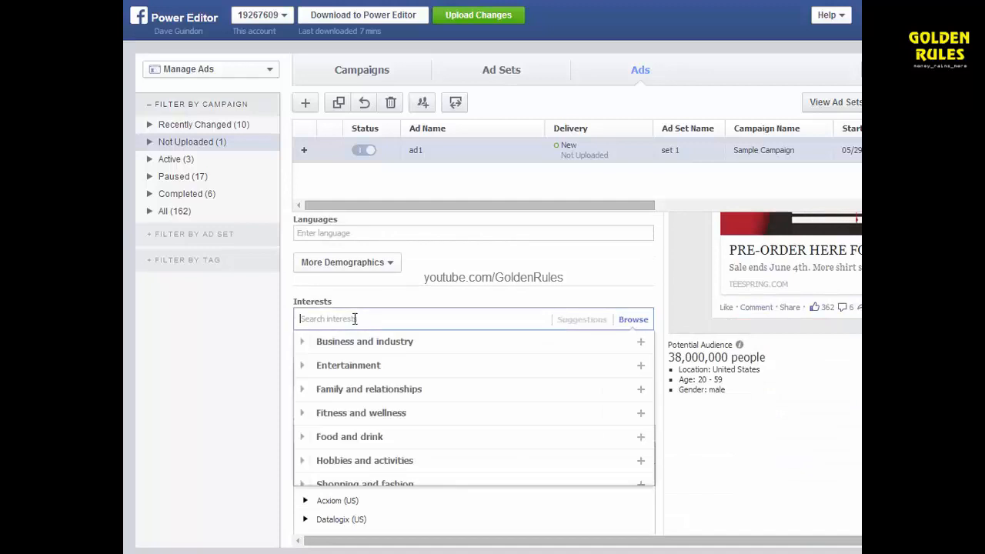
type("chicago")
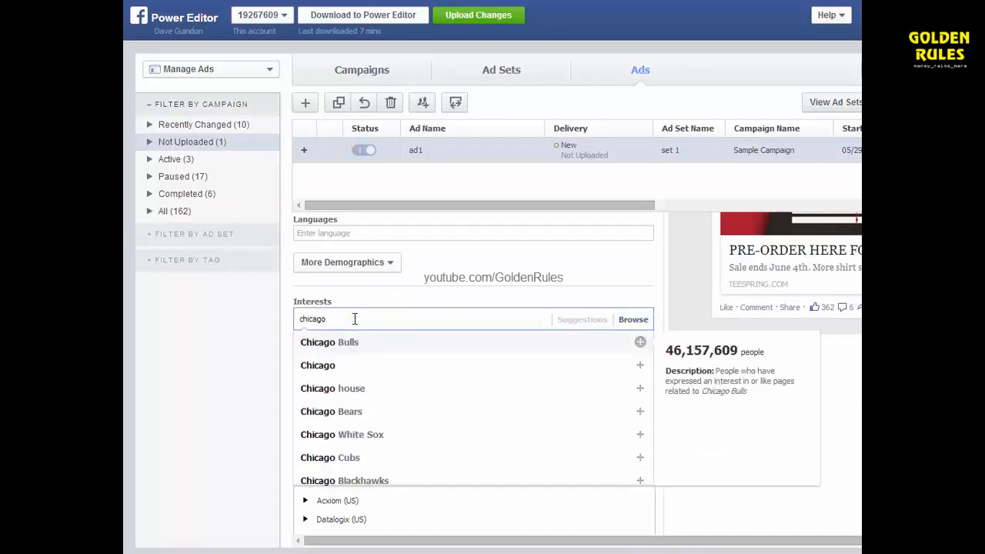
type("bla")
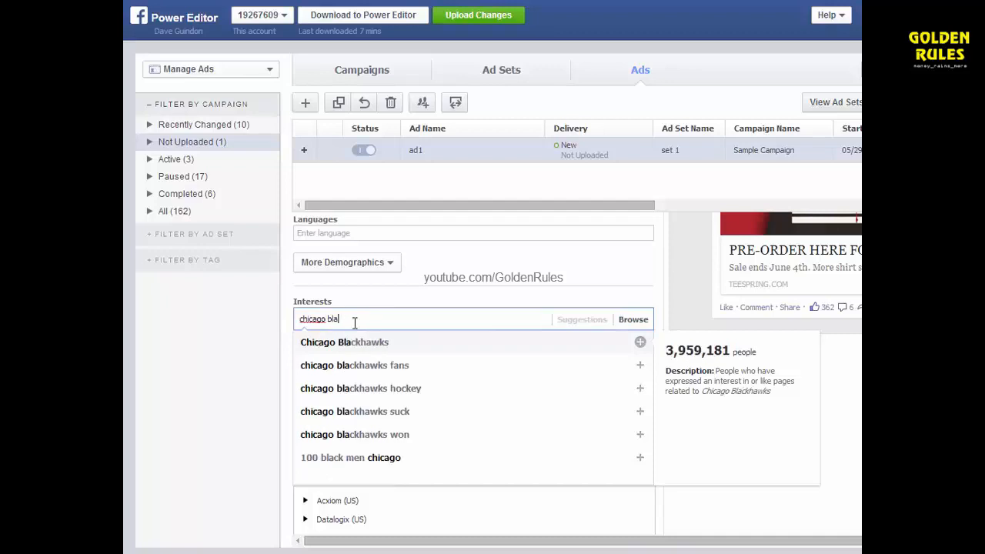
left_click(345, 342)
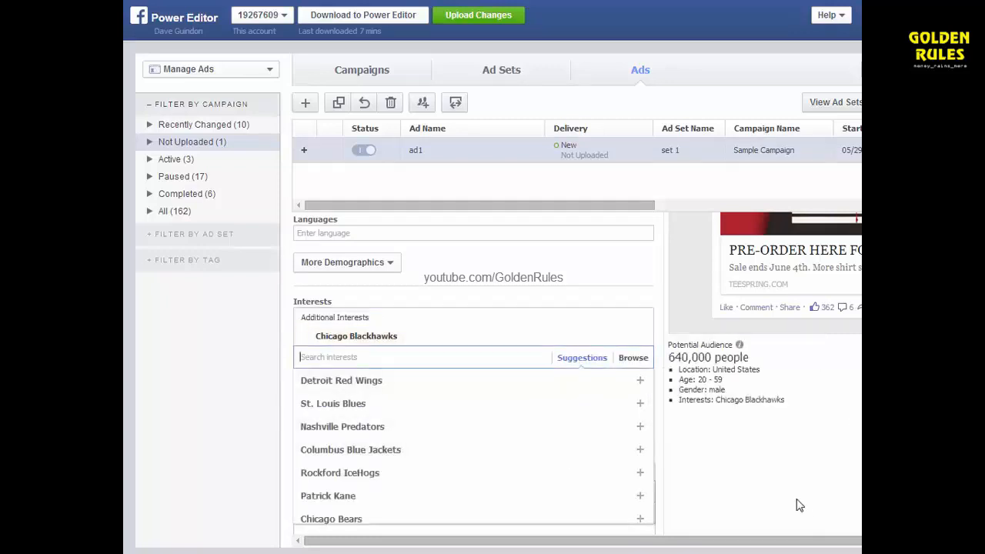
Step: Review ad1's optimization and creative settings, then return to the ad sets list
left_click(468, 249)
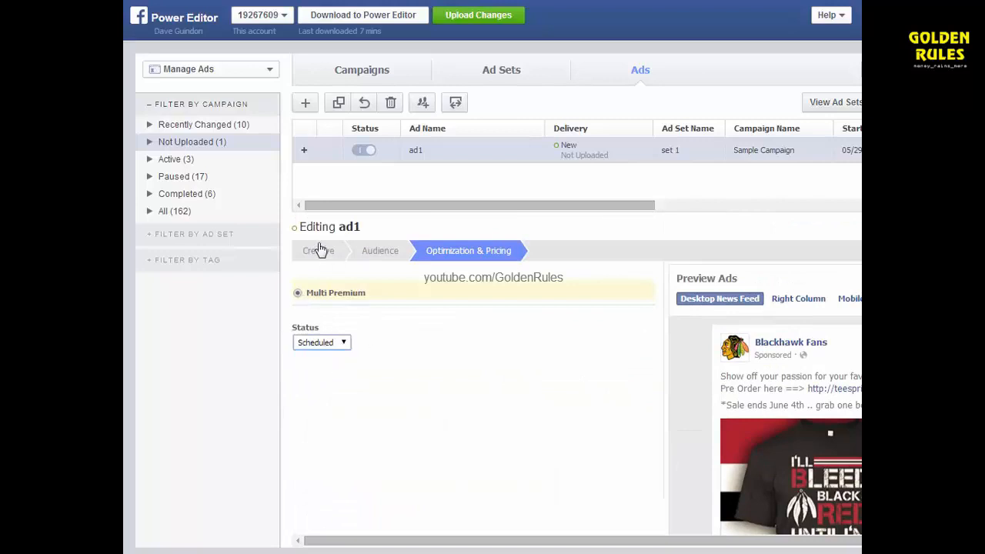
mouse_move(331, 261)
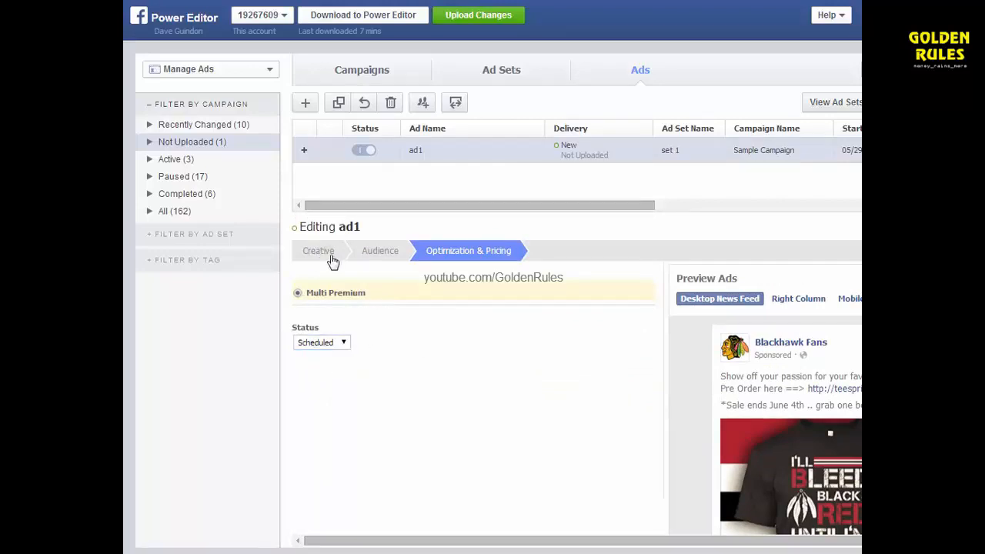
left_click(318, 250)
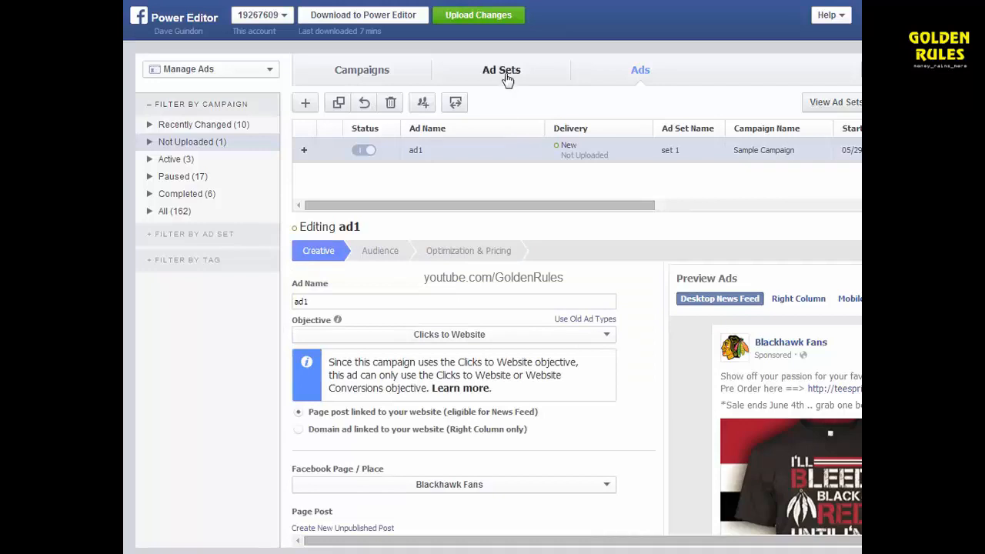
left_click(502, 70)
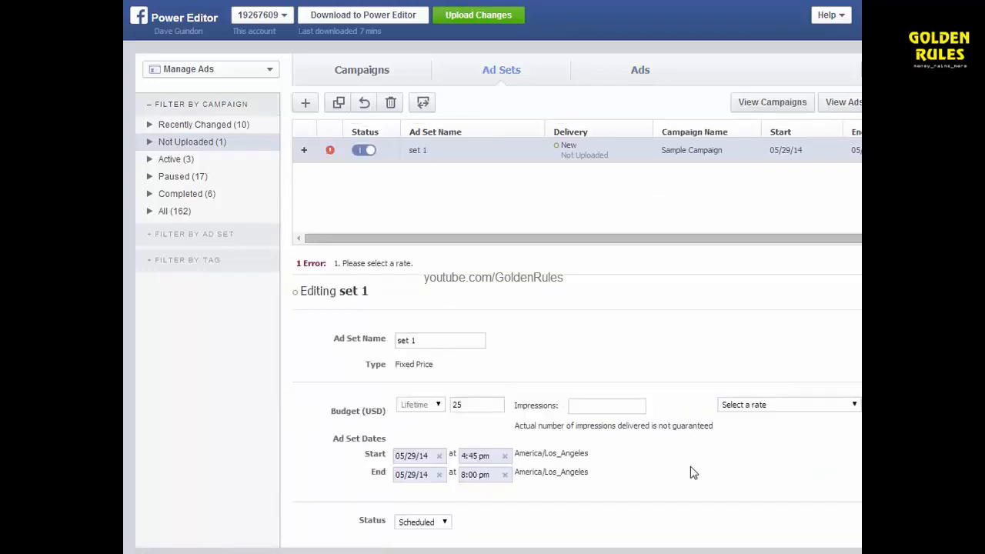
Step: Enter 10000 impressions for set 1 and bring up the country rate list
left_click(477, 403)
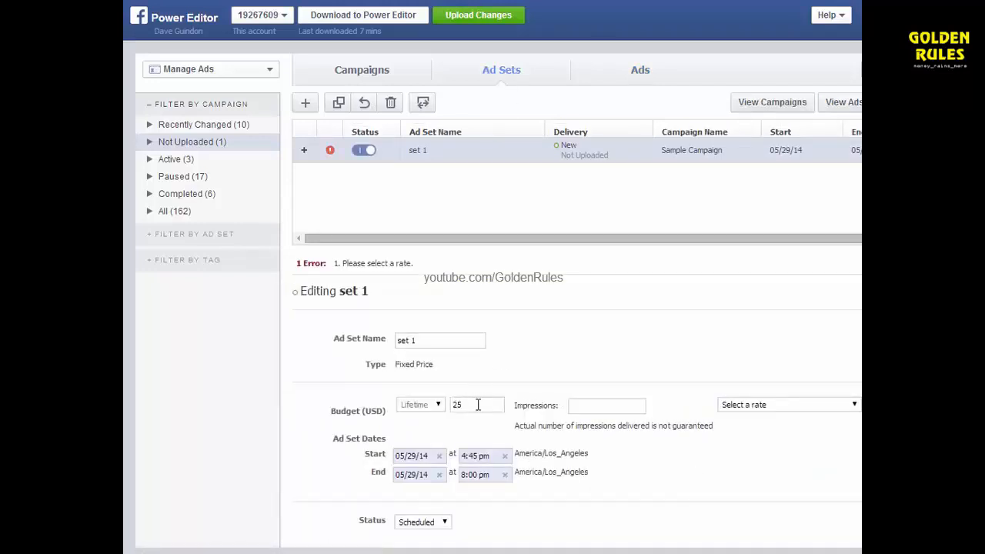
left_click(607, 405)
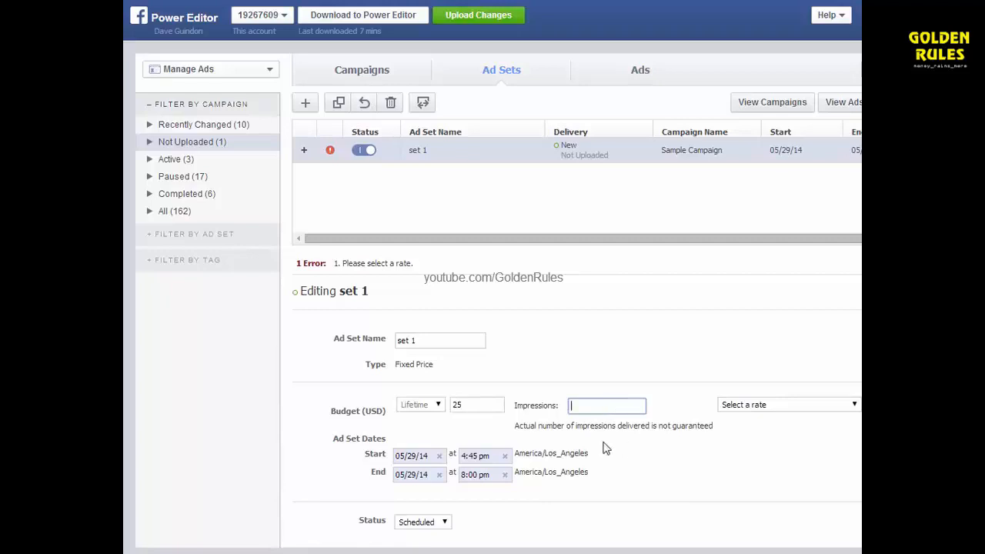
mouse_move(724, 468)
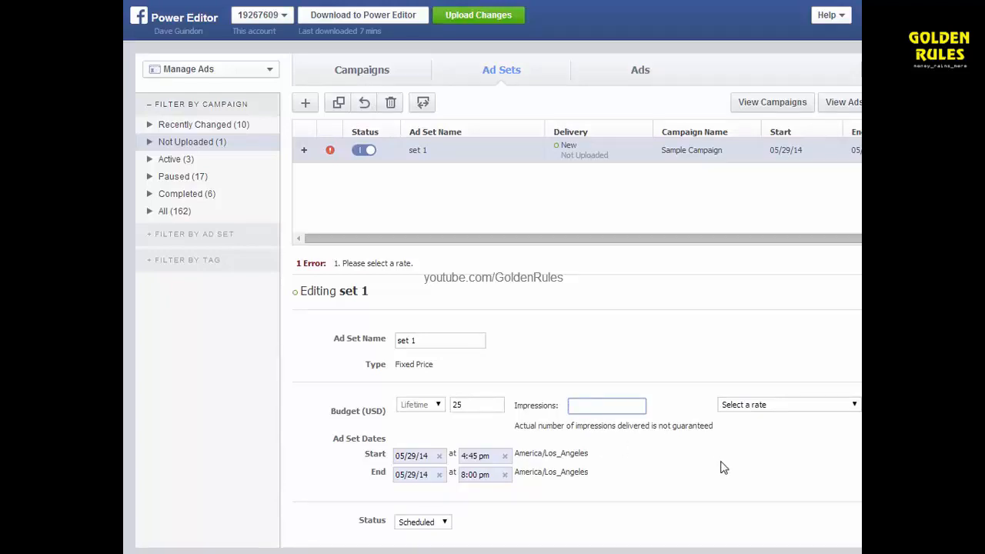
mouse_move(781, 527)
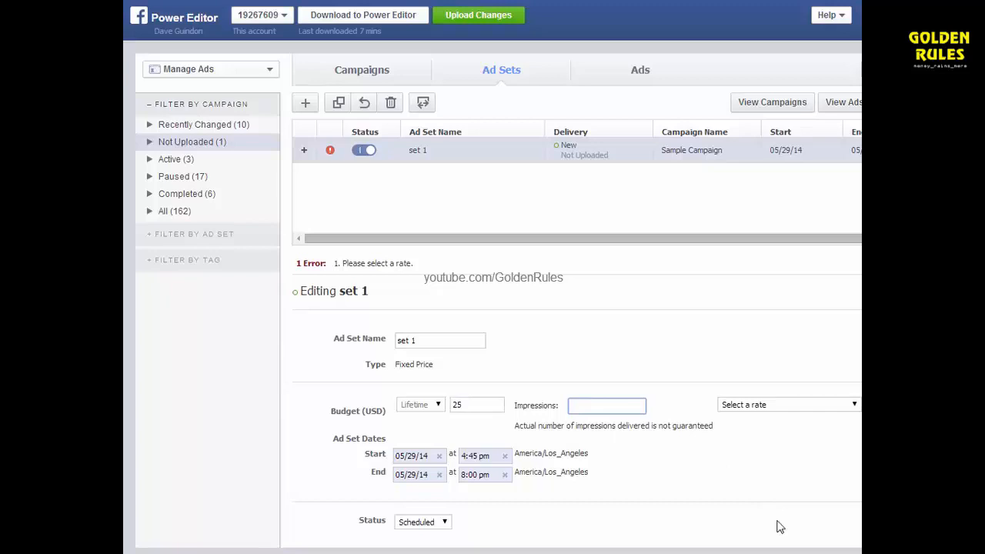
mouse_move(722, 471)
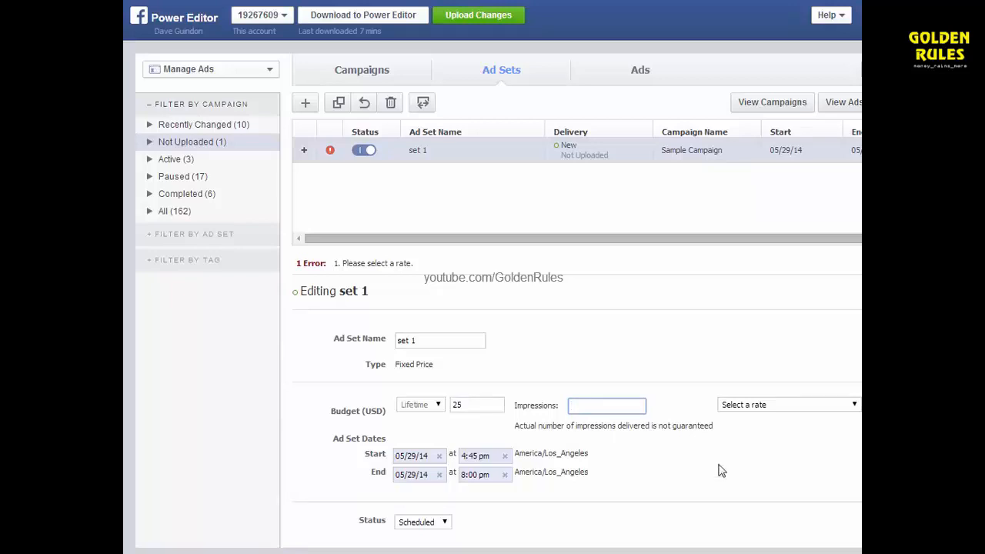
type("10000")
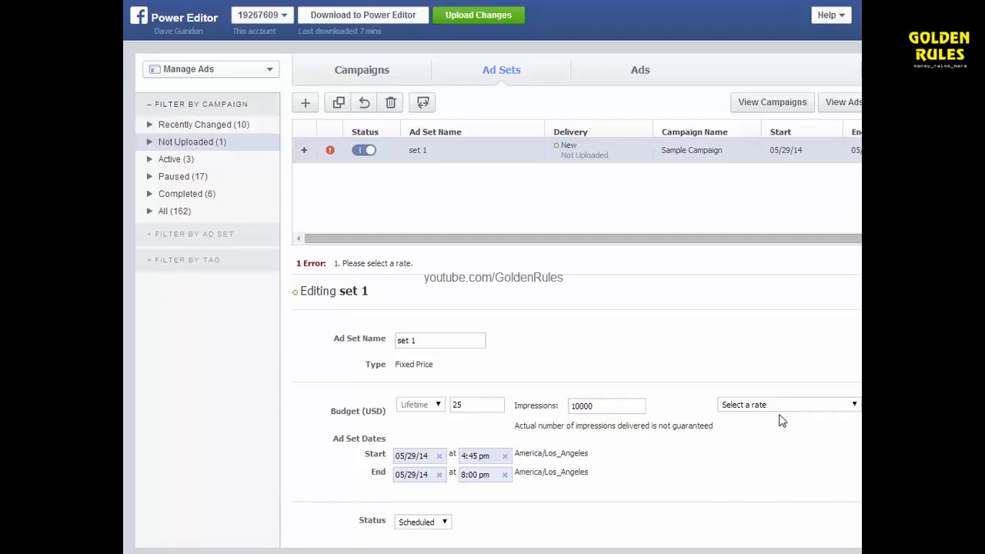
left_click(785, 404)
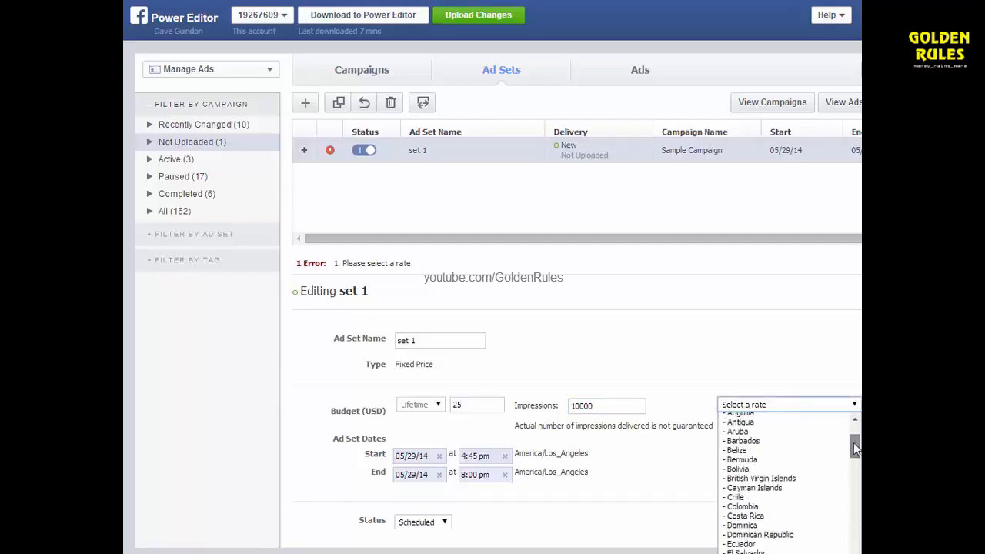
Step: Choose the United States rate ($8.63 PCPM) for set 1's impressions
scroll("down", 3)
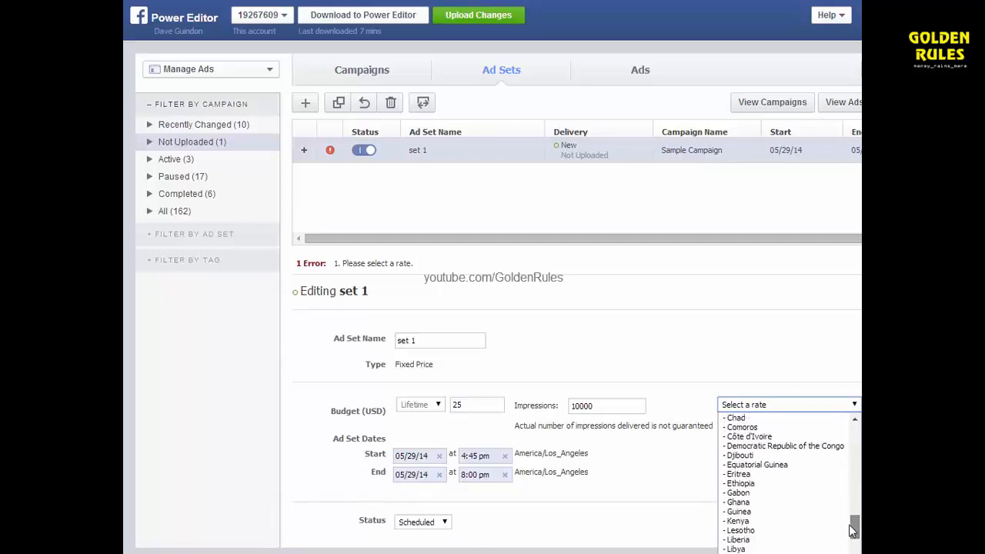
scroll("down", 3)
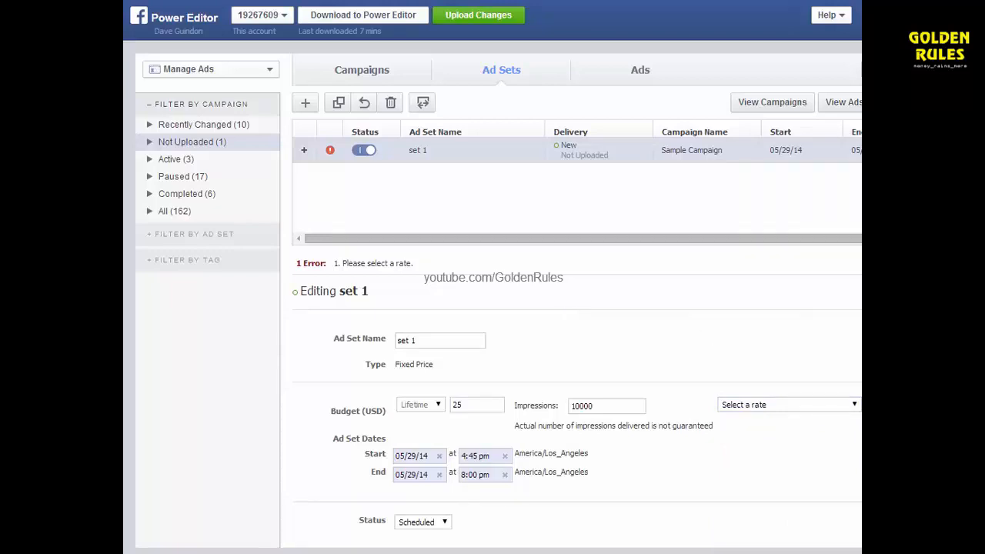
left_click(788, 403)
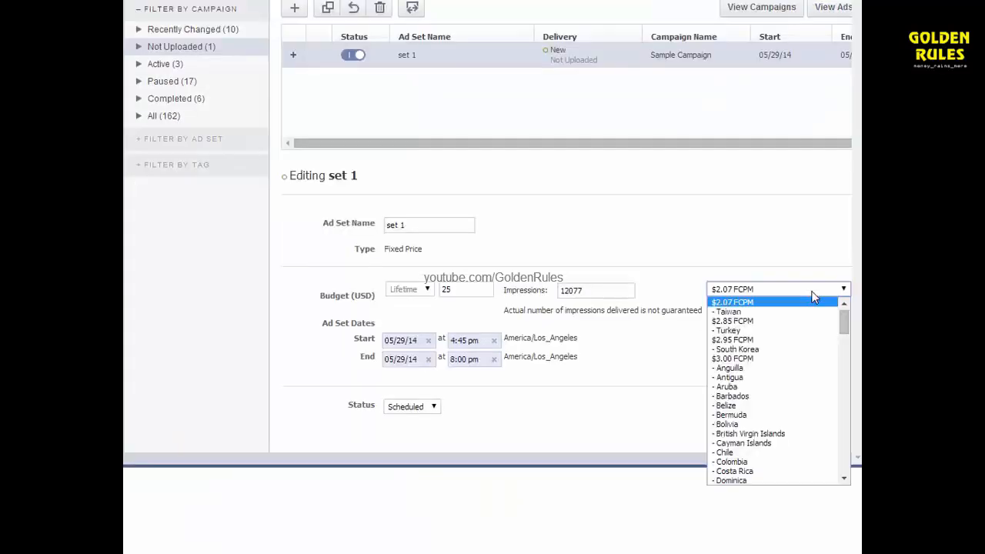
scroll("down", 3)
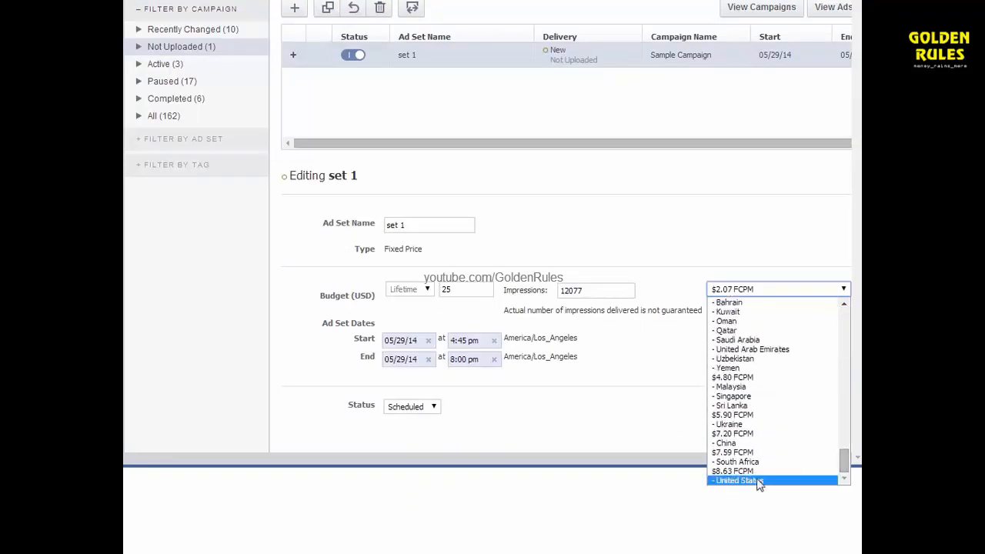
left_click(736, 480)
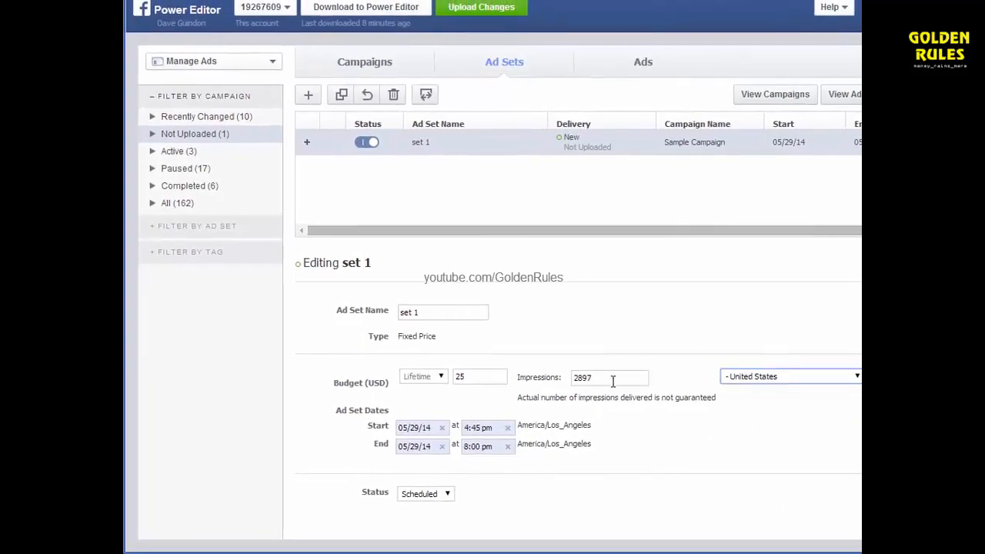
Step: Set set 1 to 10000 impressions with an 86.30 USD lifetime budget
type("1000")
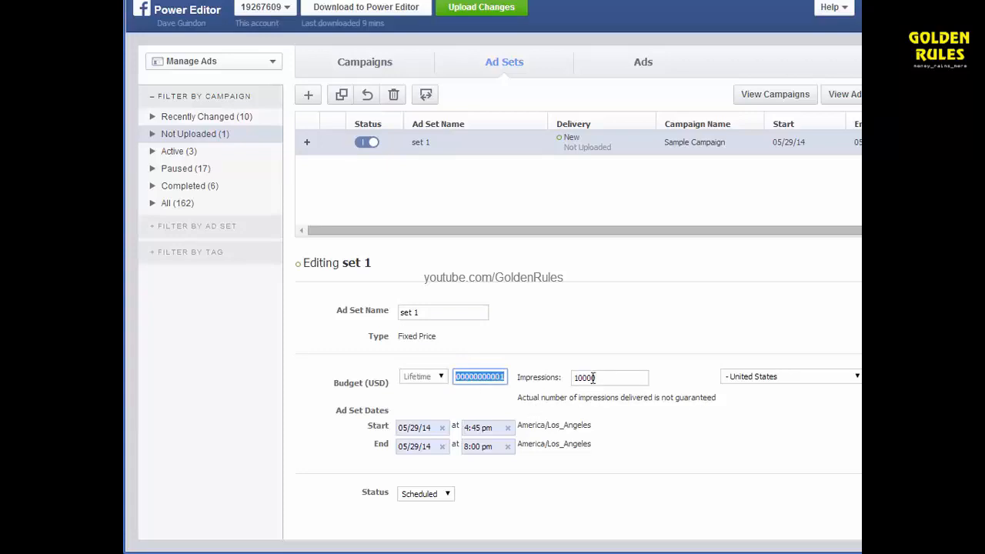
type("86.30")
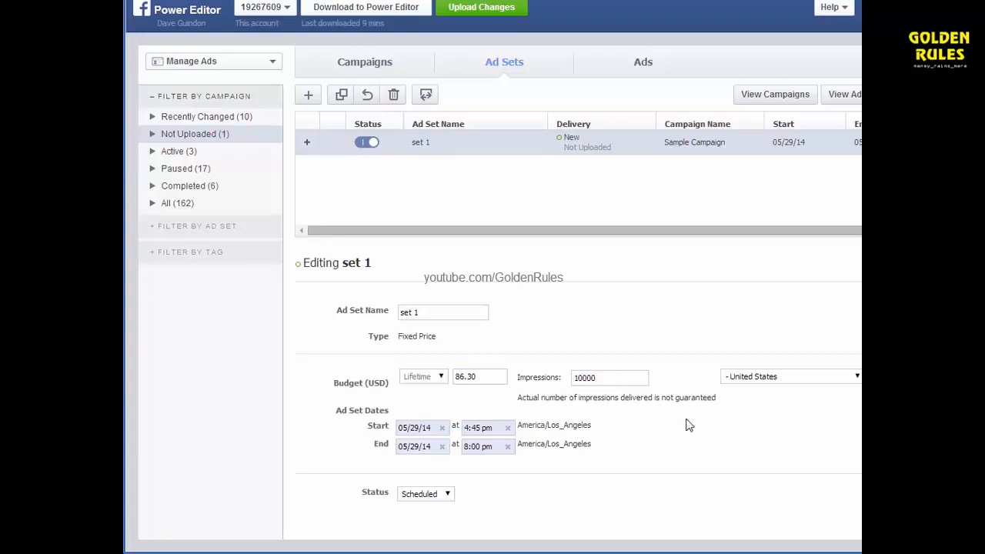
mouse_move(686, 413)
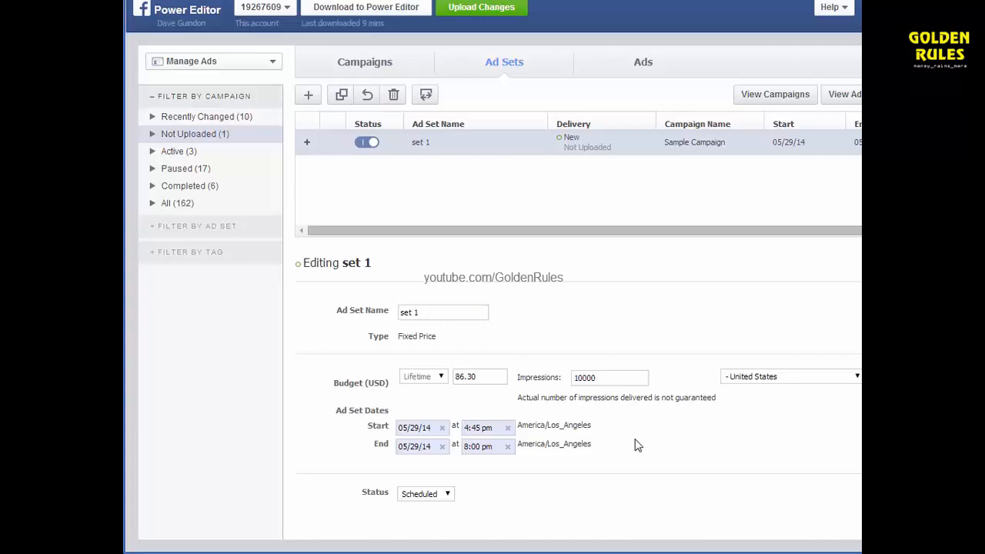
mouse_move(677, 450)
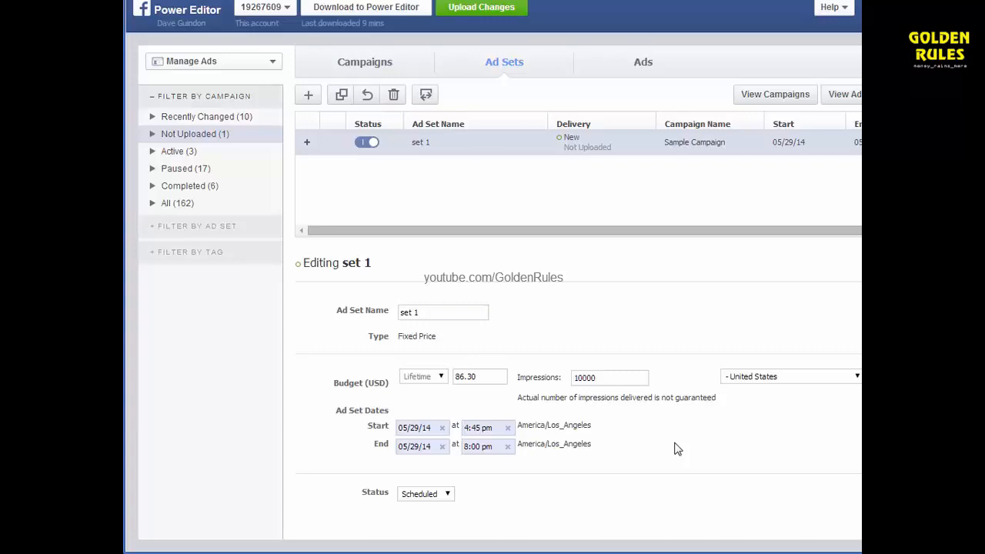
mouse_move(631, 424)
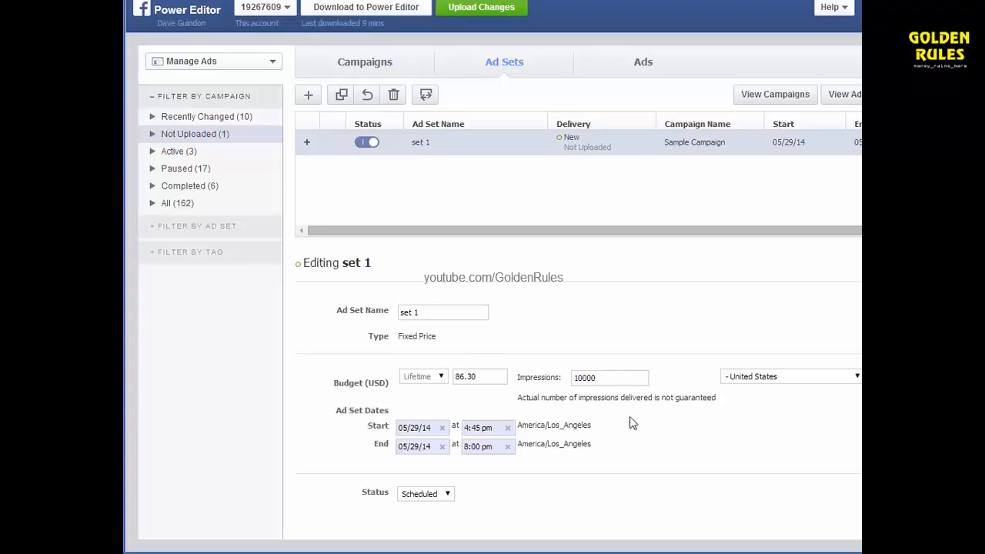
mouse_move(635, 444)
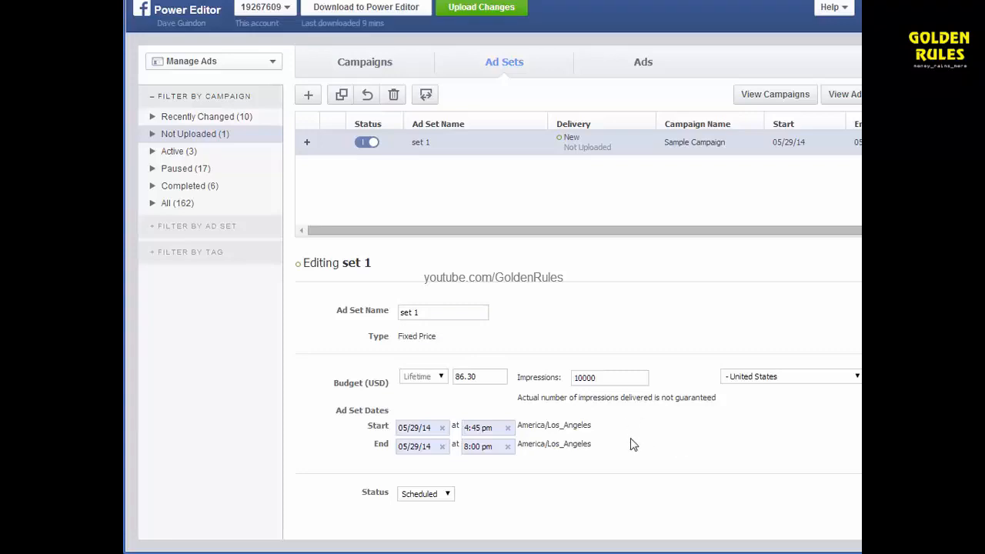
mouse_move(499, 401)
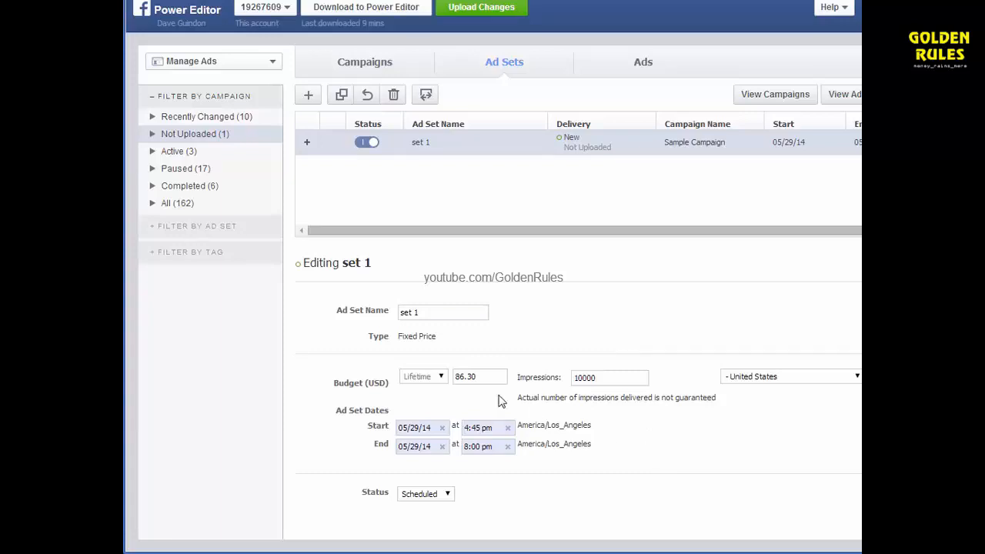
mouse_move(682, 440)
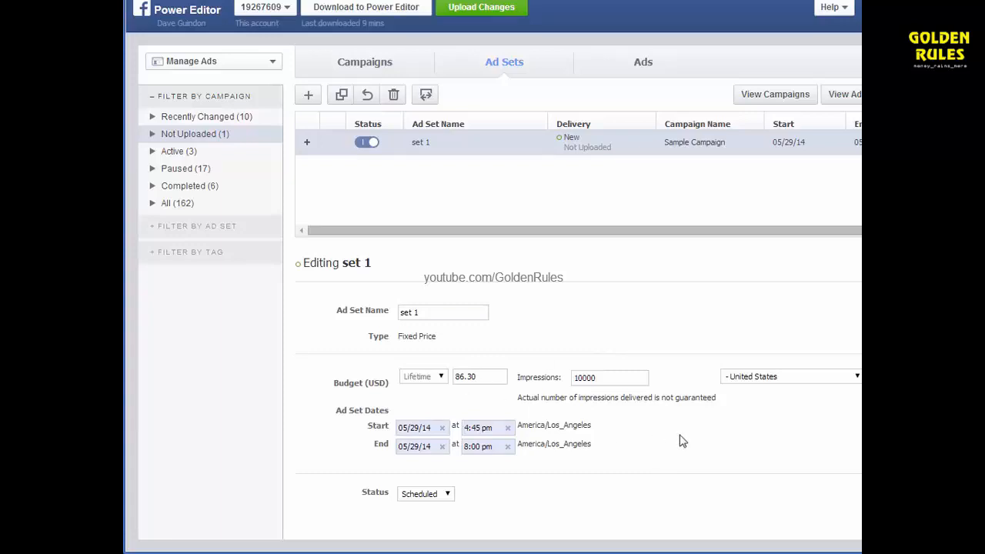
mouse_move(690, 471)
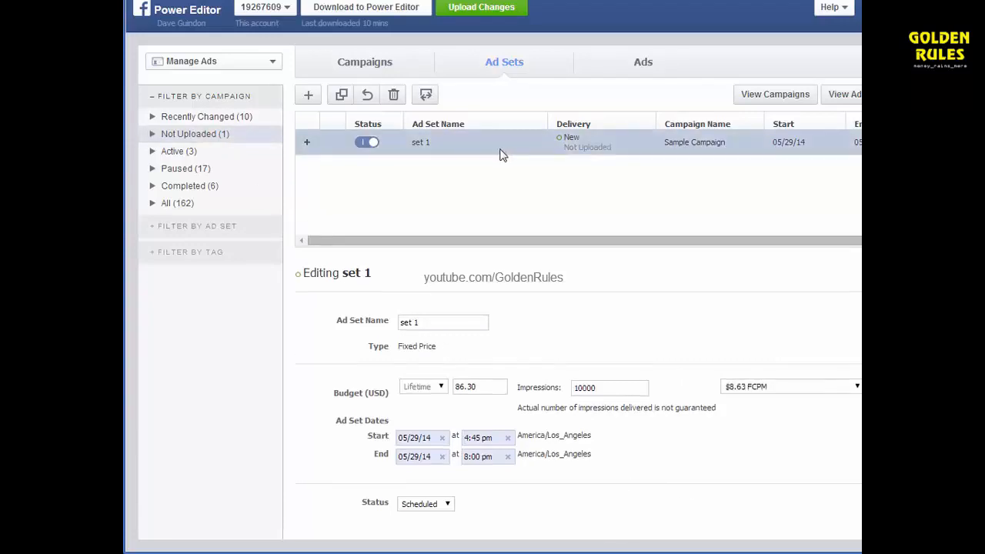
Step: Create a new 'Sample Campaign' keeping Auction as the buying type
left_click(364, 62)
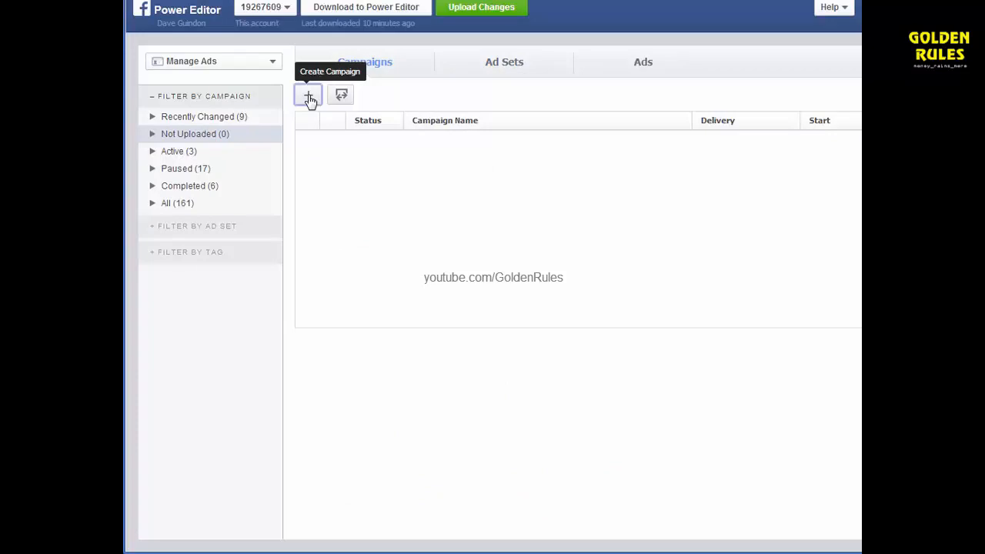
left_click(308, 94)
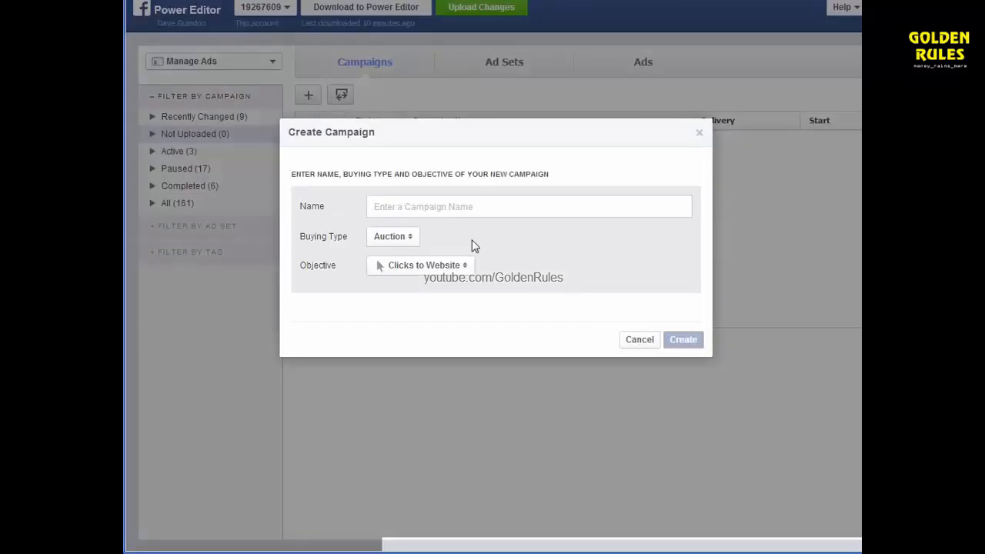
type("Sample")
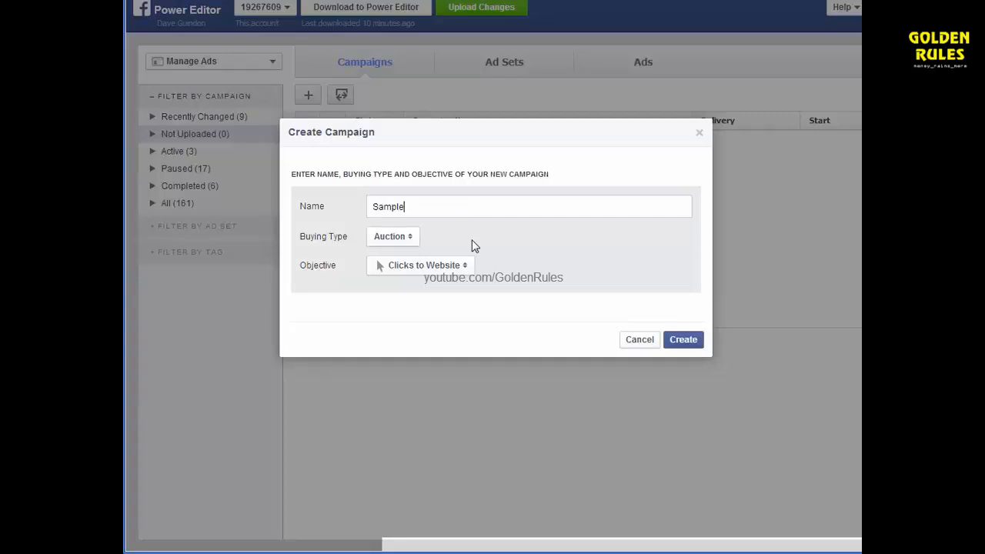
type("Campaign")
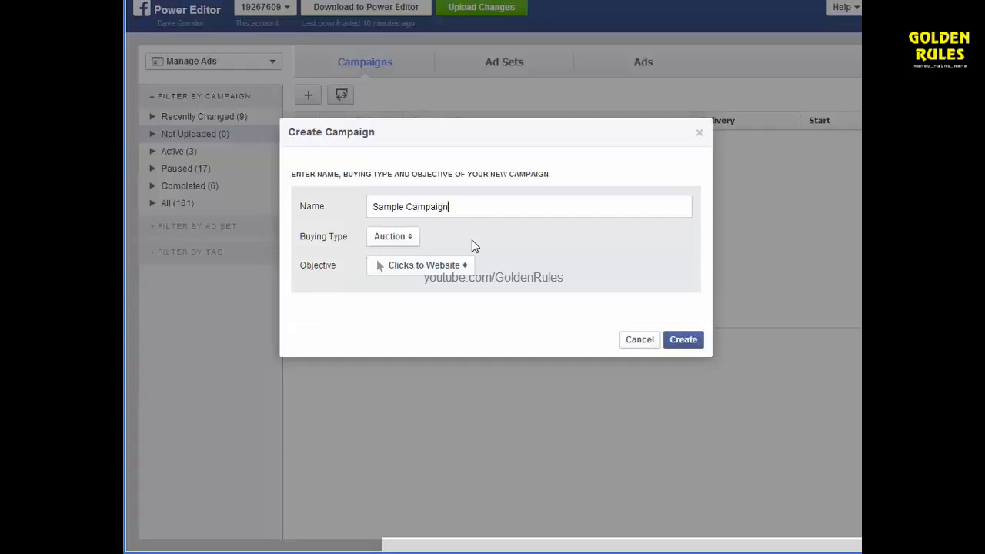
left_click(392, 237)
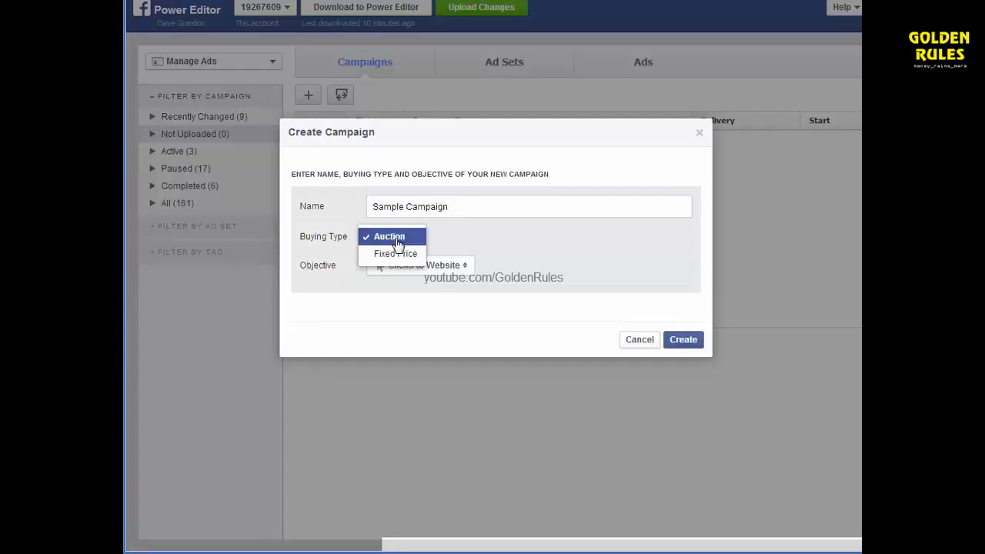
left_click(683, 340)
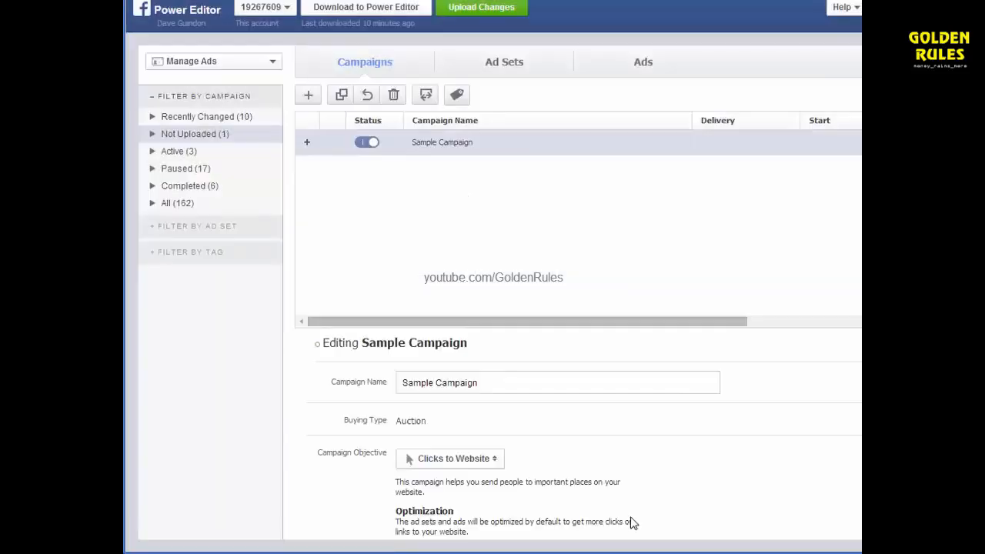
Step: Create a new ad set named 'set1' in Sample Campaign
left_click(505, 62)
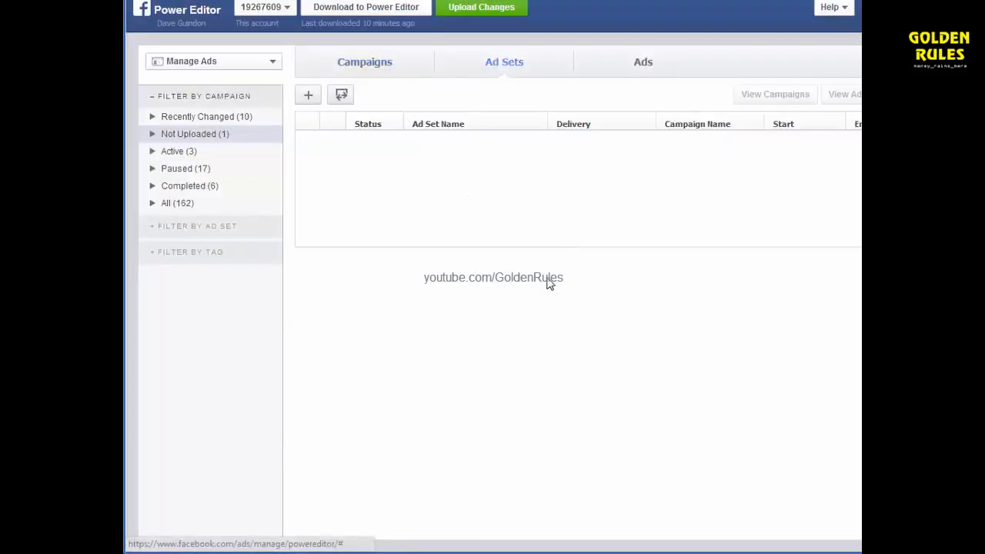
type("a")
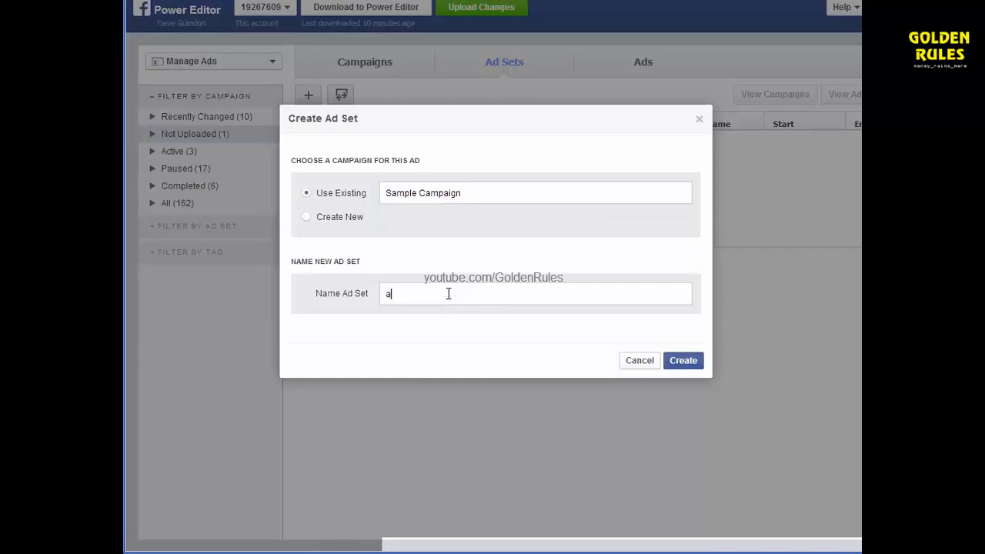
type("set1")
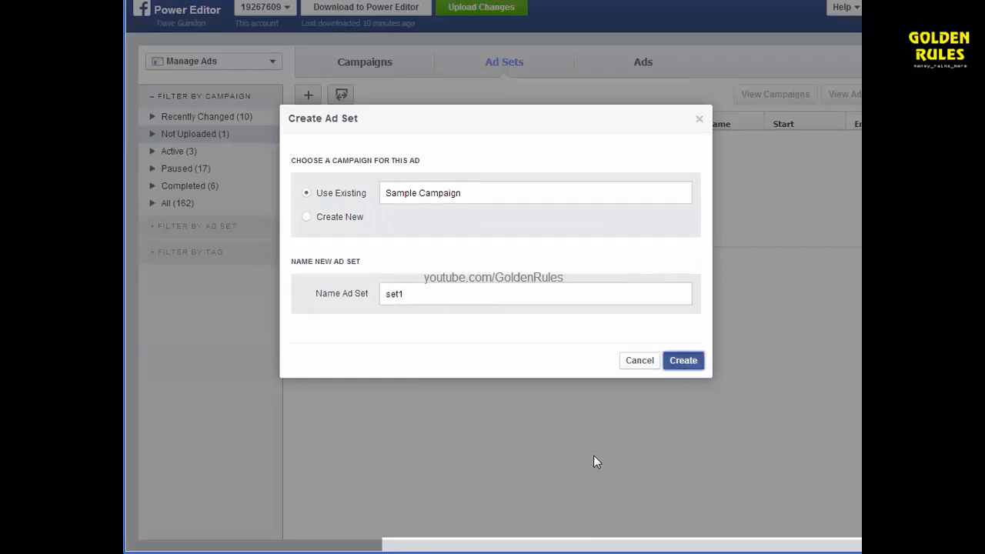
left_click(684, 360)
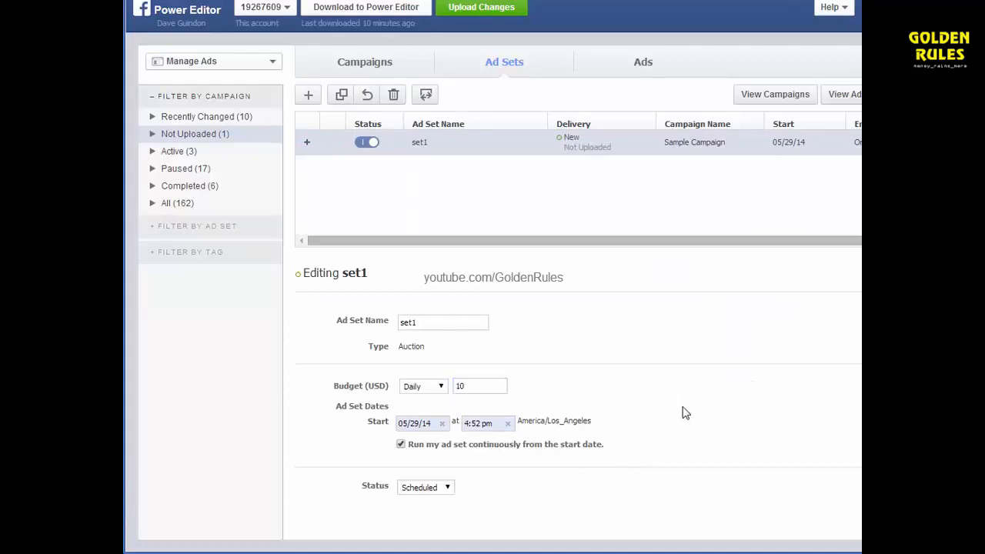
mouse_move(643, 369)
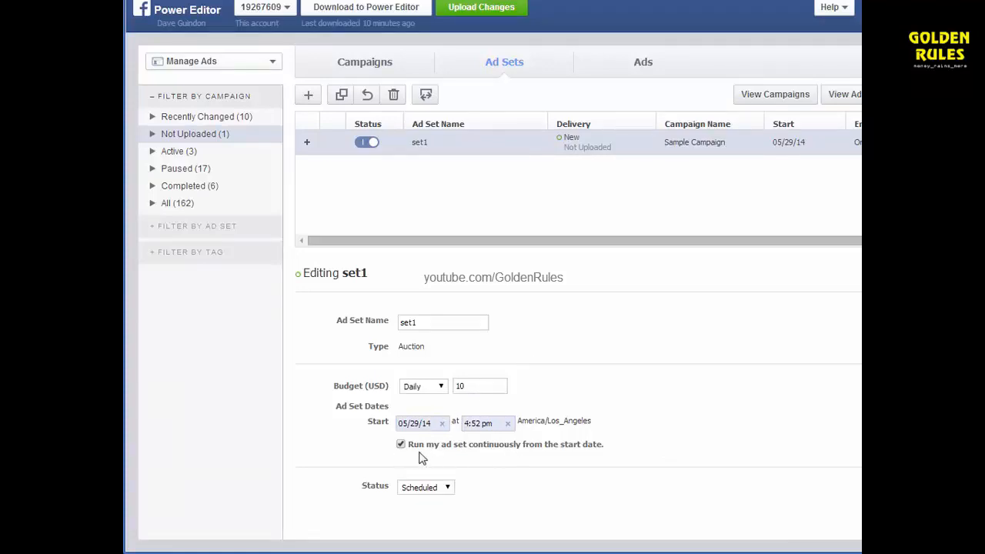
Step: Stop running set1 continuously, ending it 05/29/14 at 8:00 pm with a $25 daily budget
left_click(400, 443)
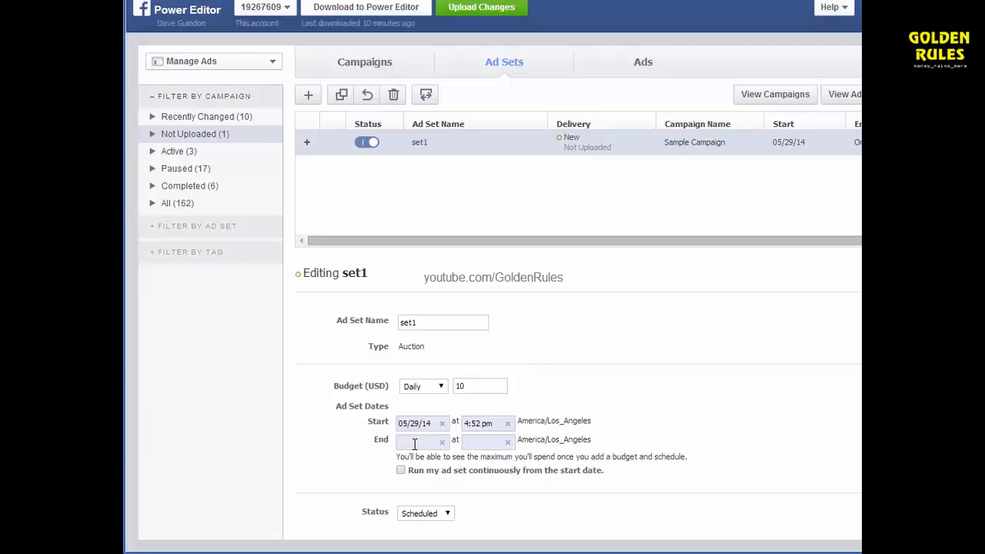
type("05/29/14")
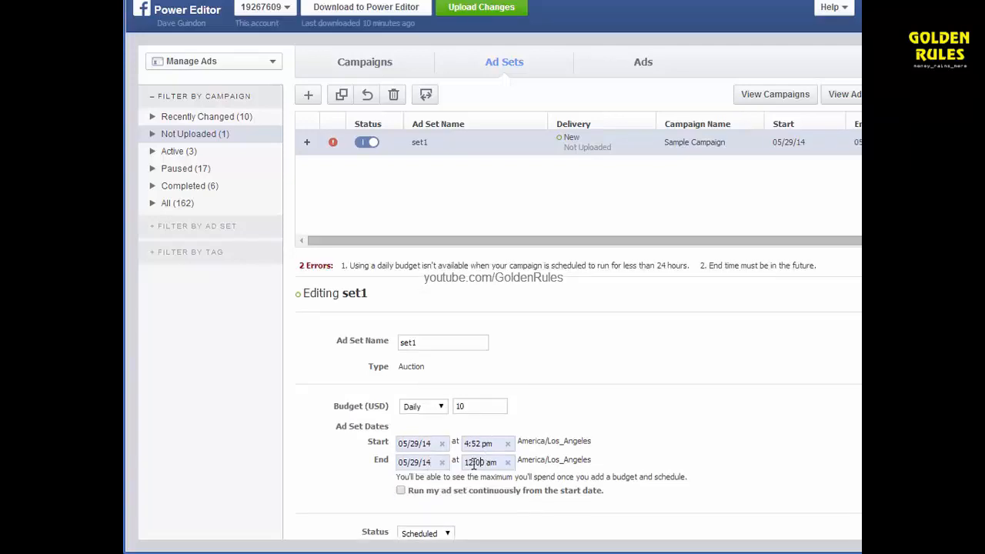
left_click(485, 462)
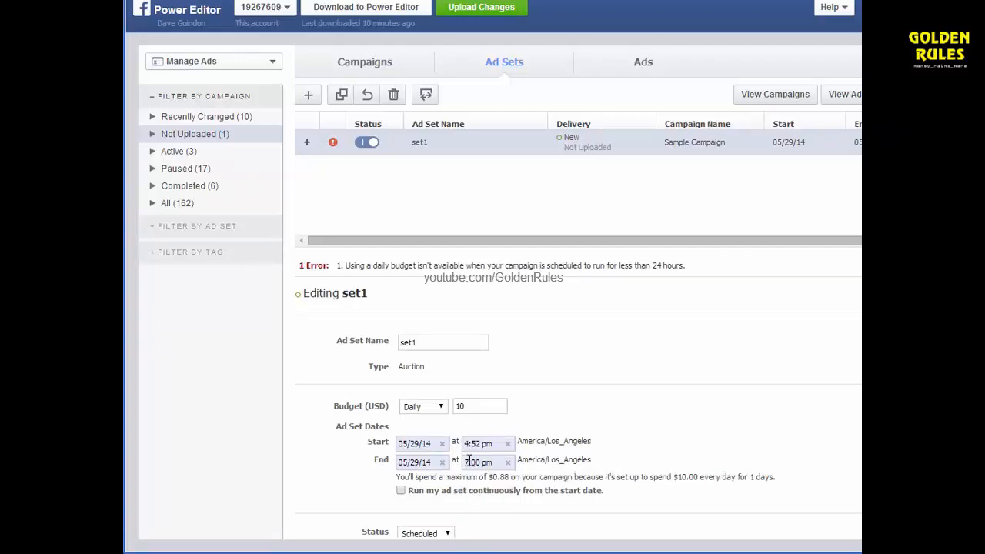
left_click(488, 462)
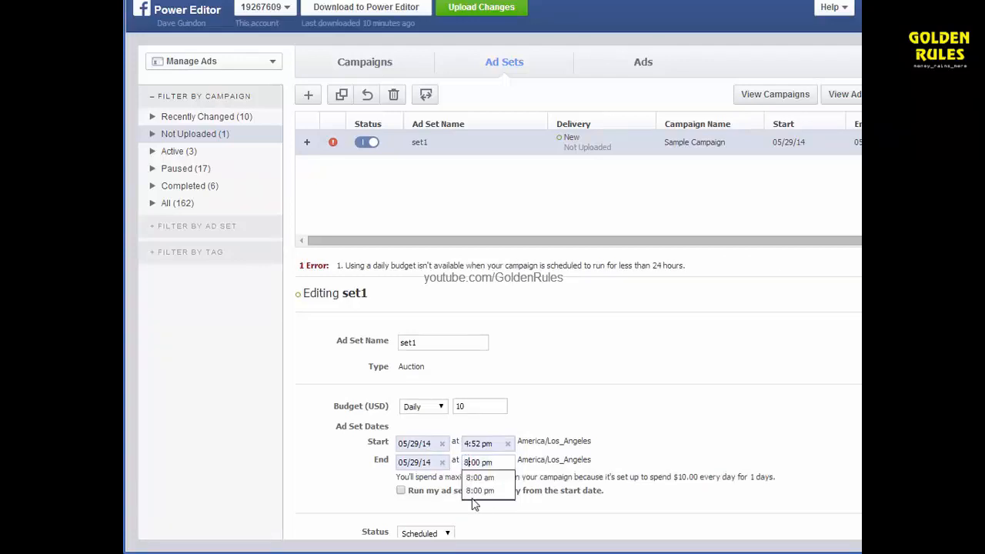
left_click(400, 465)
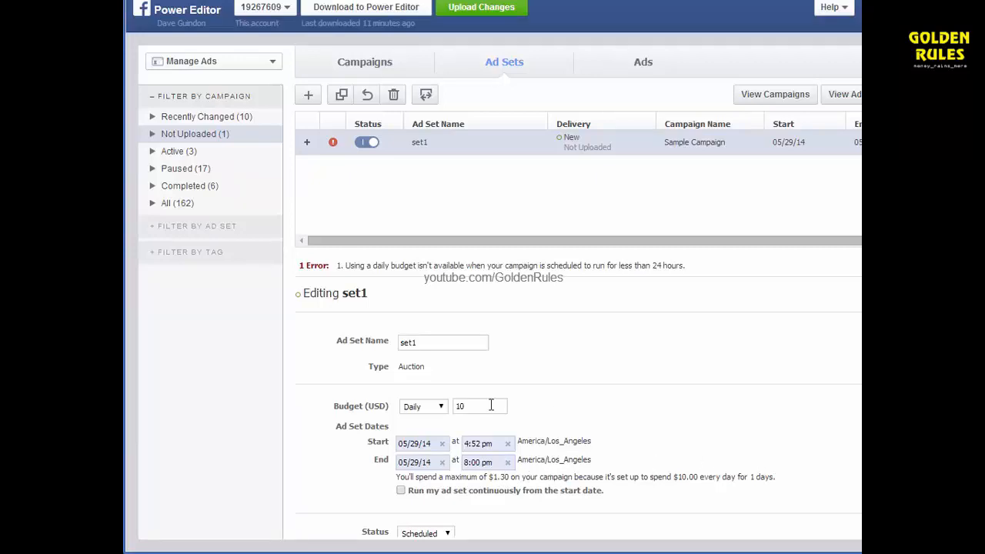
type("25")
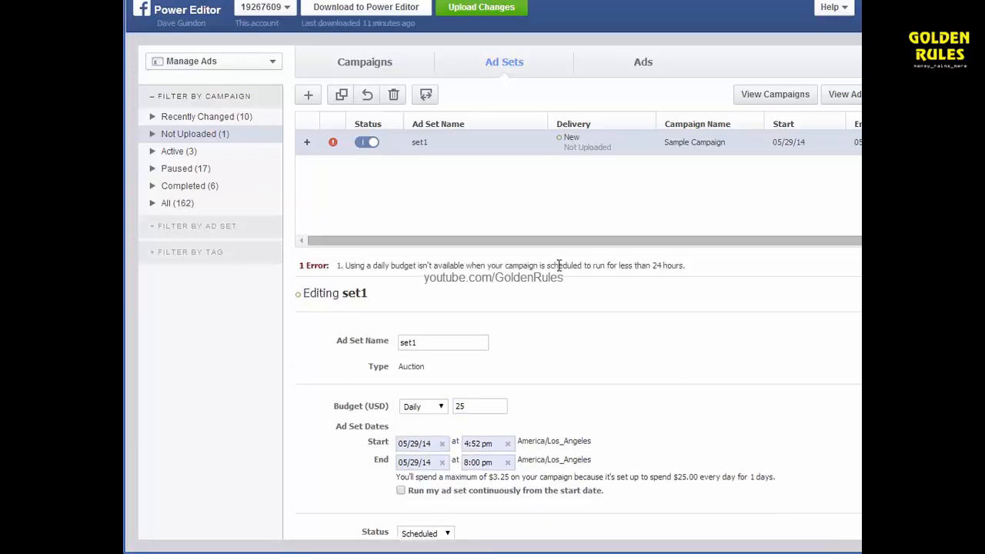
Step: Create the ad 'ad1' under set1 in Sample Campaign and return to the ad sets list
left_click(643, 62)
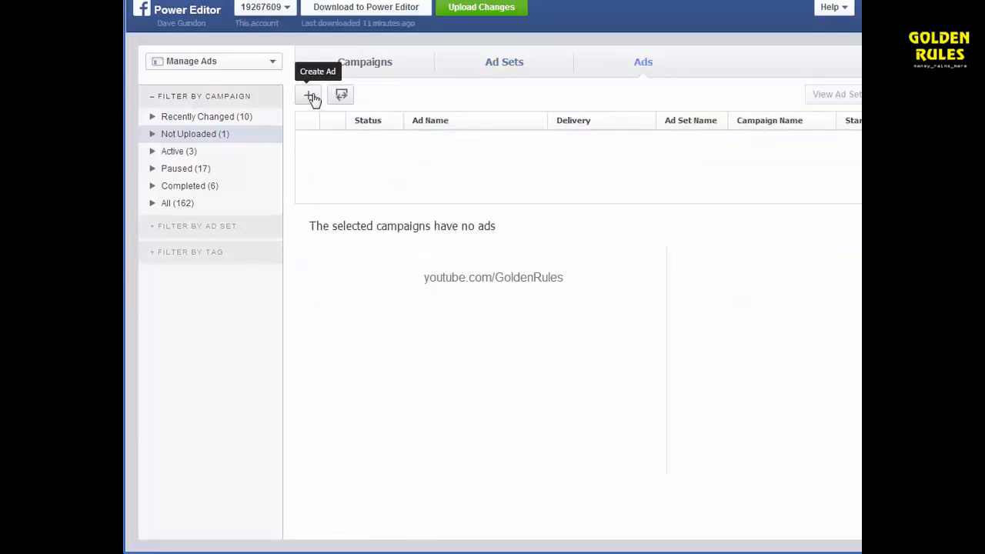
left_click(311, 94)
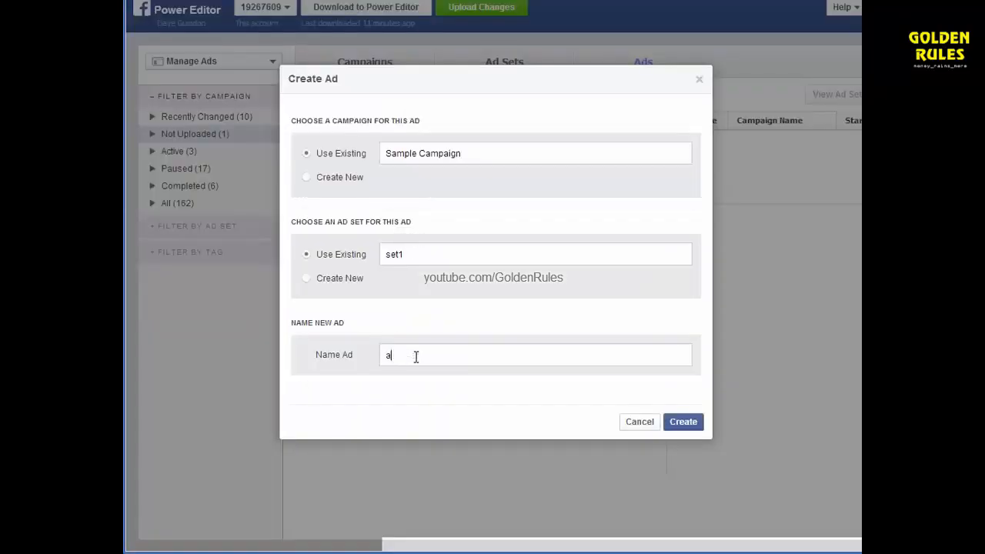
left_click(683, 422)
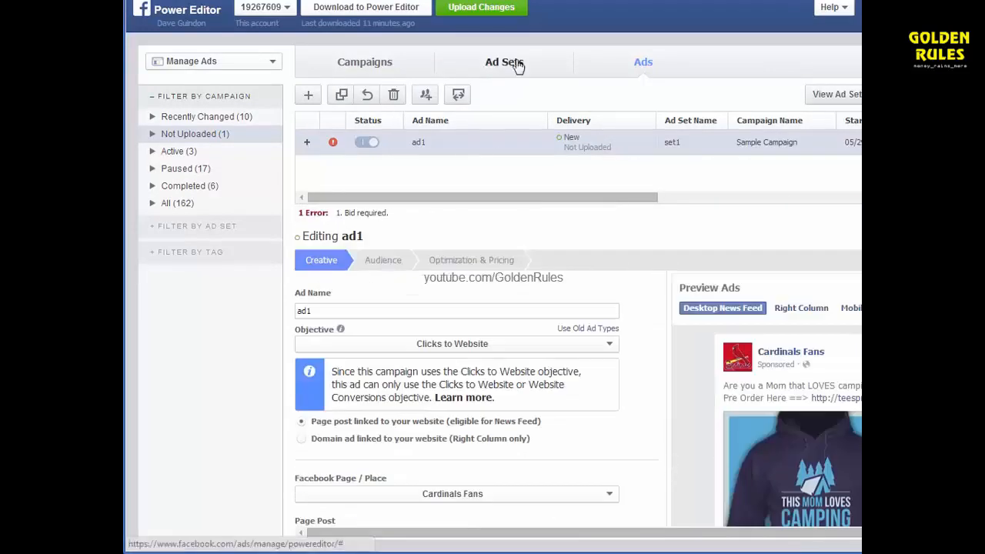
left_click(505, 62)
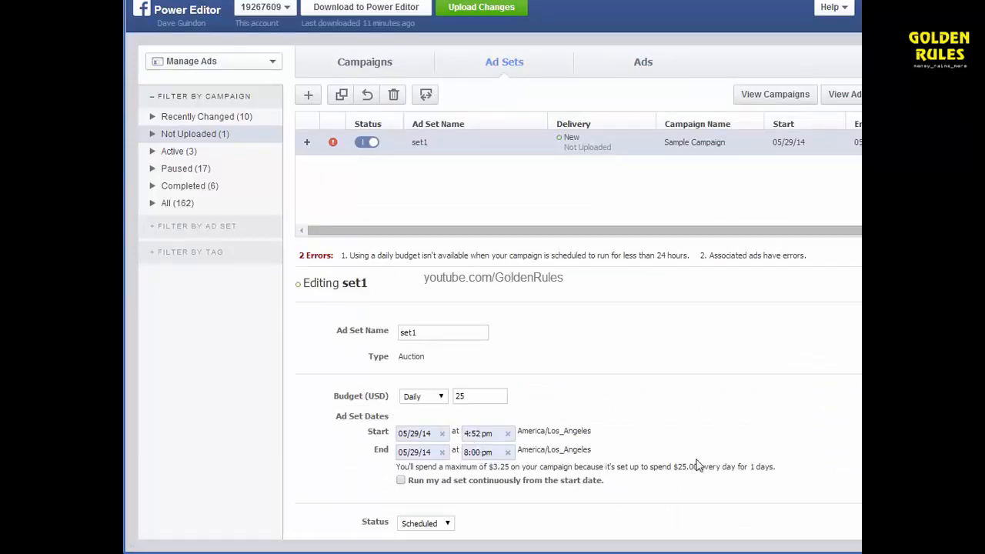
mouse_move(742, 376)
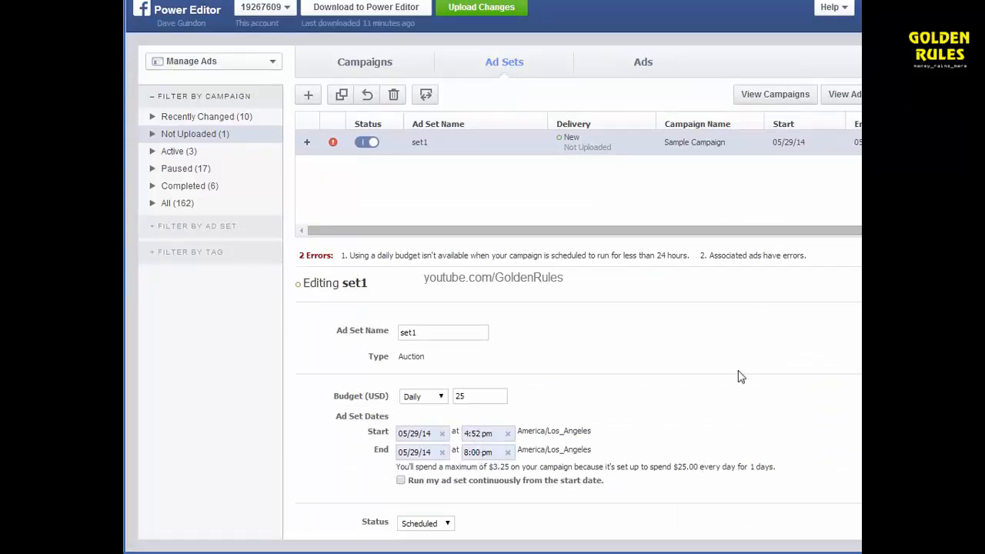
mouse_move(583, 438)
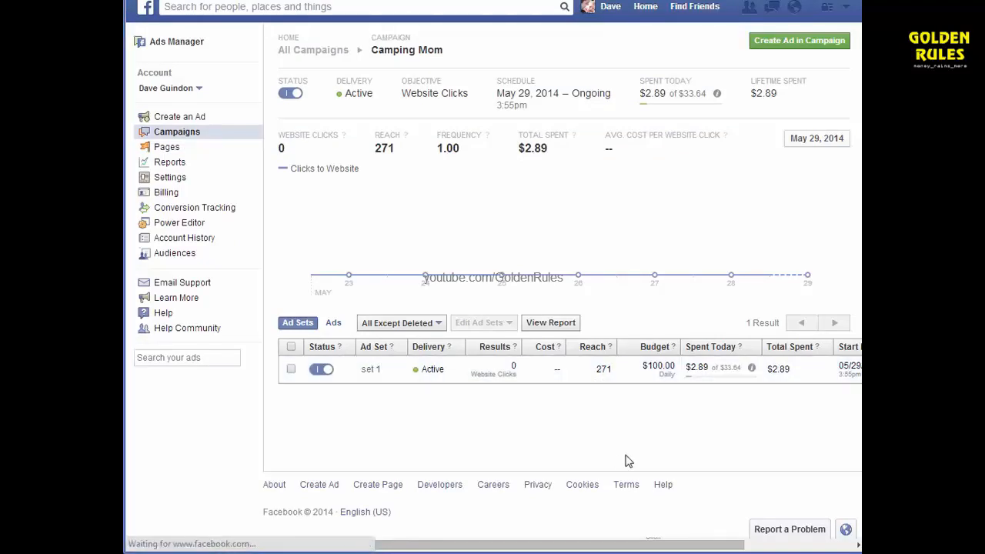
Step: Open live ad set 'set 1' and give its schedule an end date in the editor
left_click(370, 370)
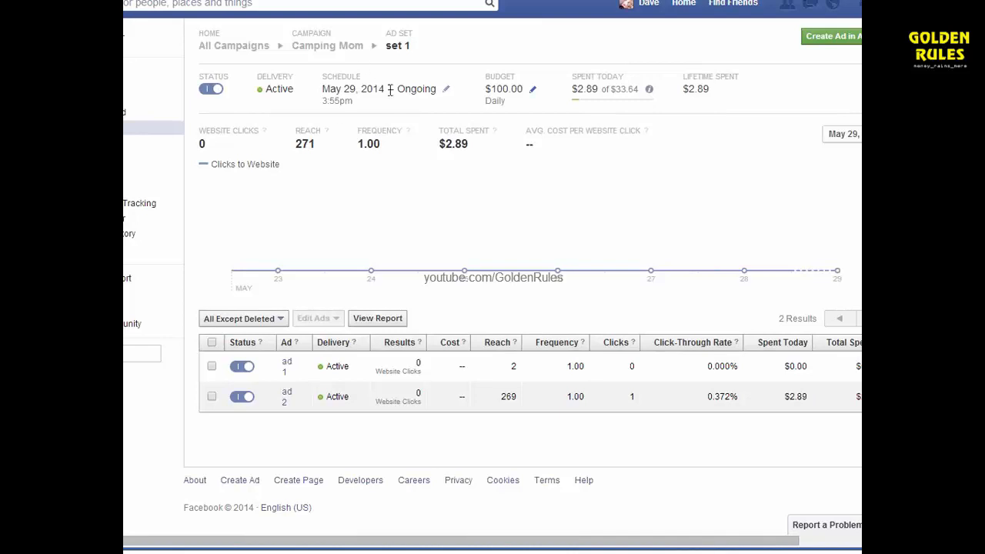
left_click(446, 89)
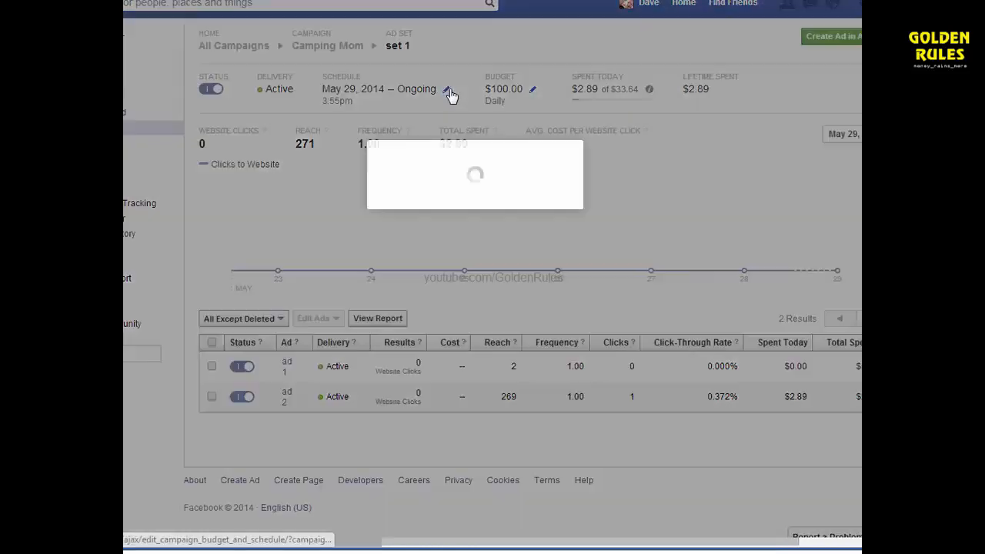
left_click(446, 90)
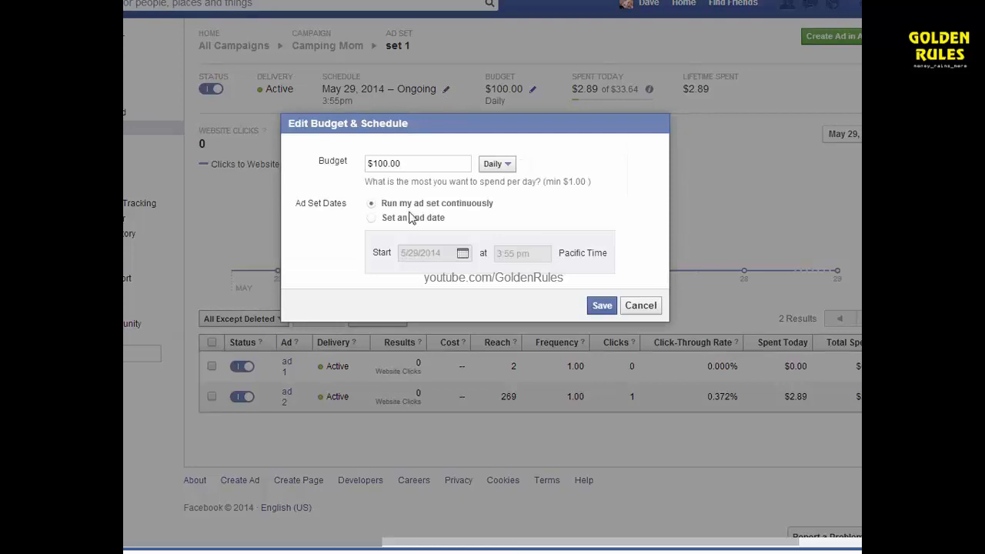
left_click(372, 218)
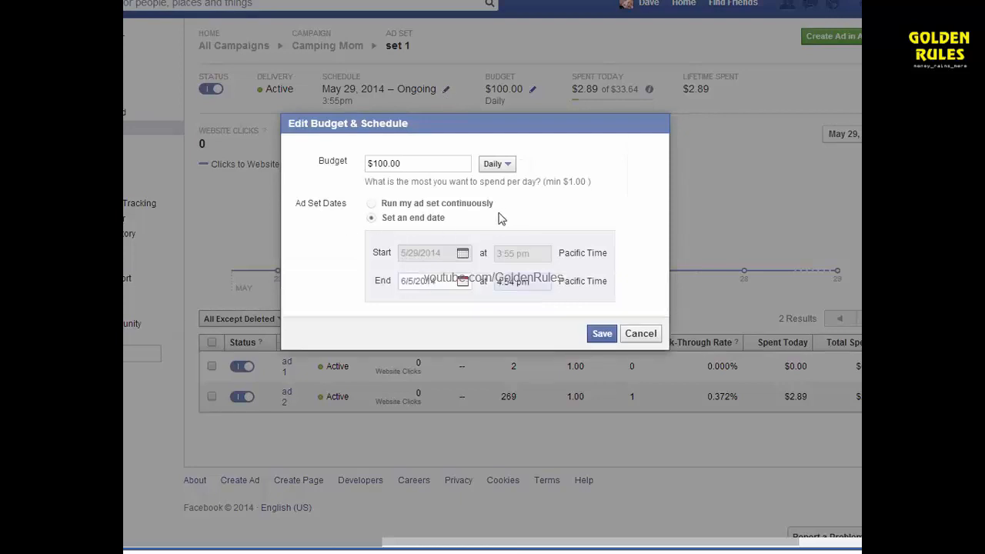
Step: Switch set 1 to a lifetime budget, then discard the budget and schedule edits
left_click(496, 164)
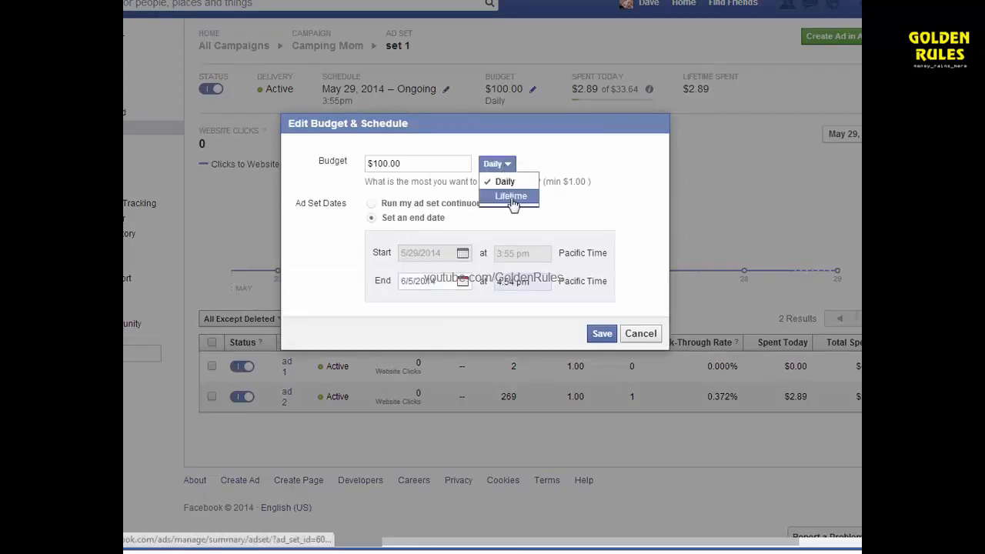
left_click(511, 195)
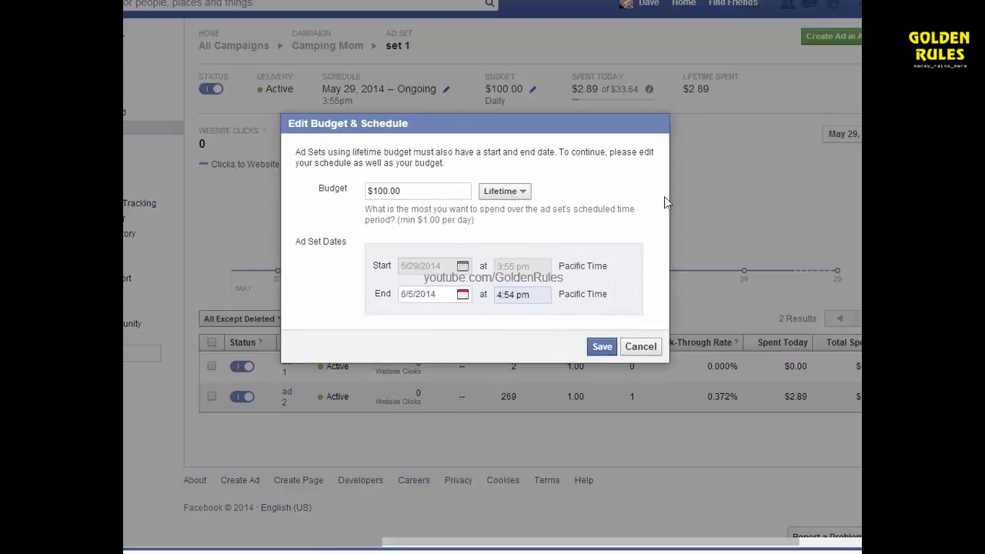
mouse_move(608, 190)
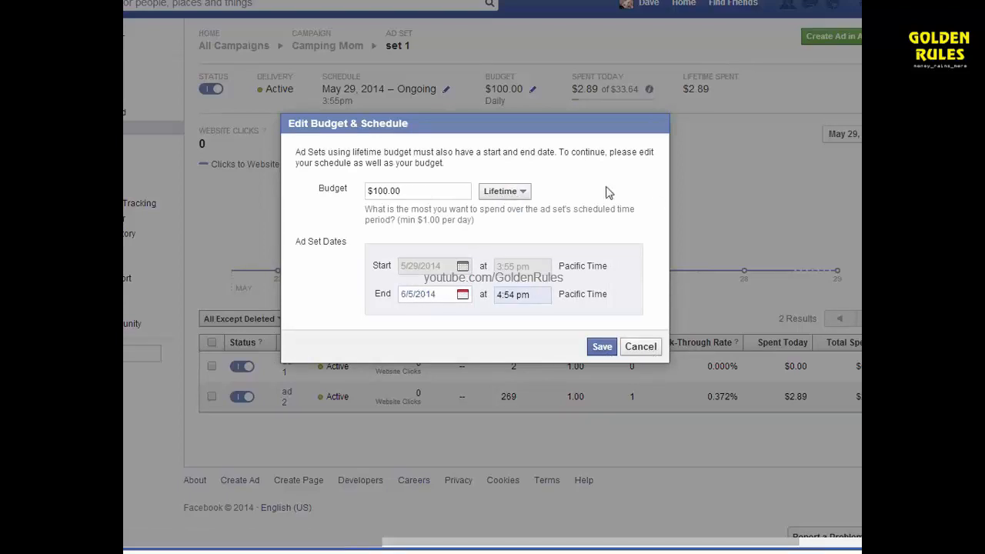
mouse_move(568, 178)
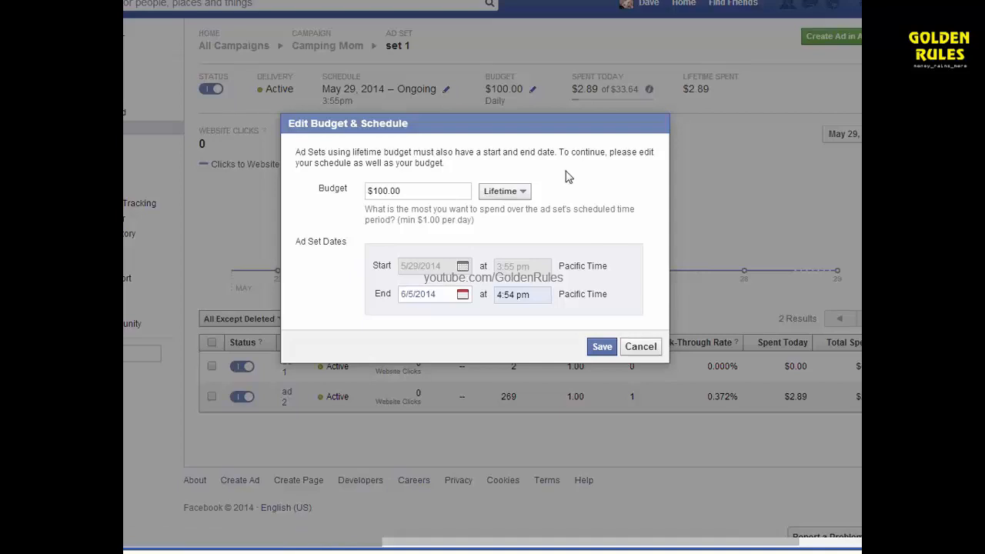
mouse_move(612, 259)
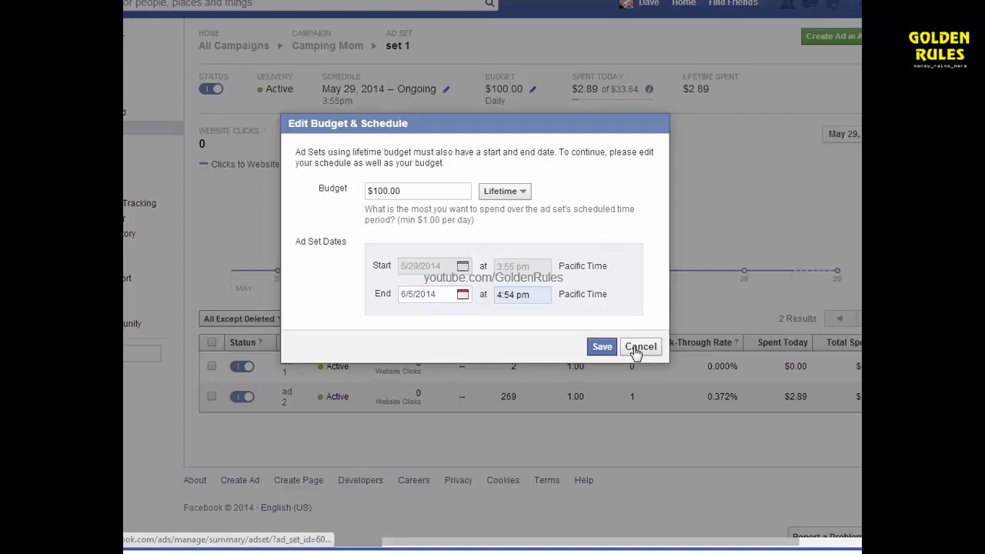
left_click(640, 347)
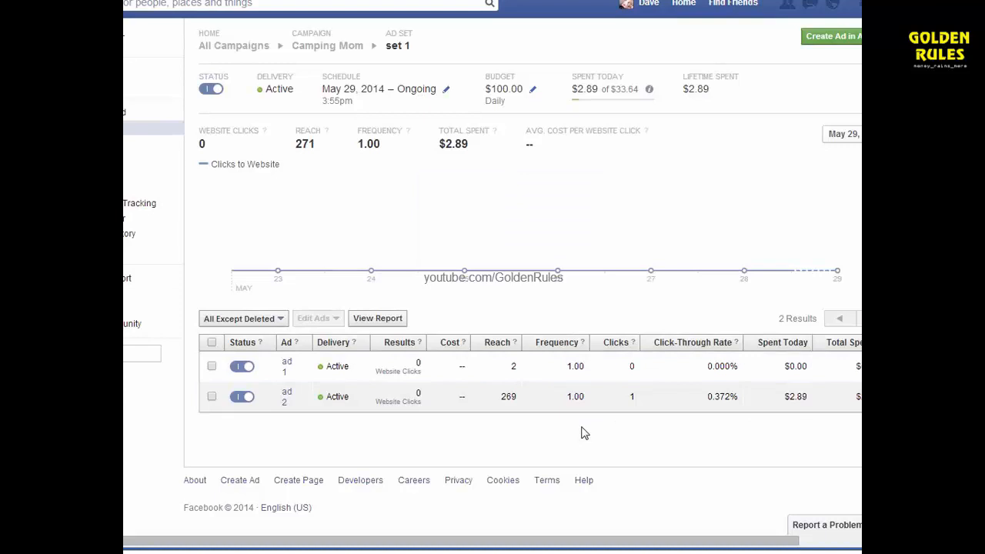
mouse_move(446, 89)
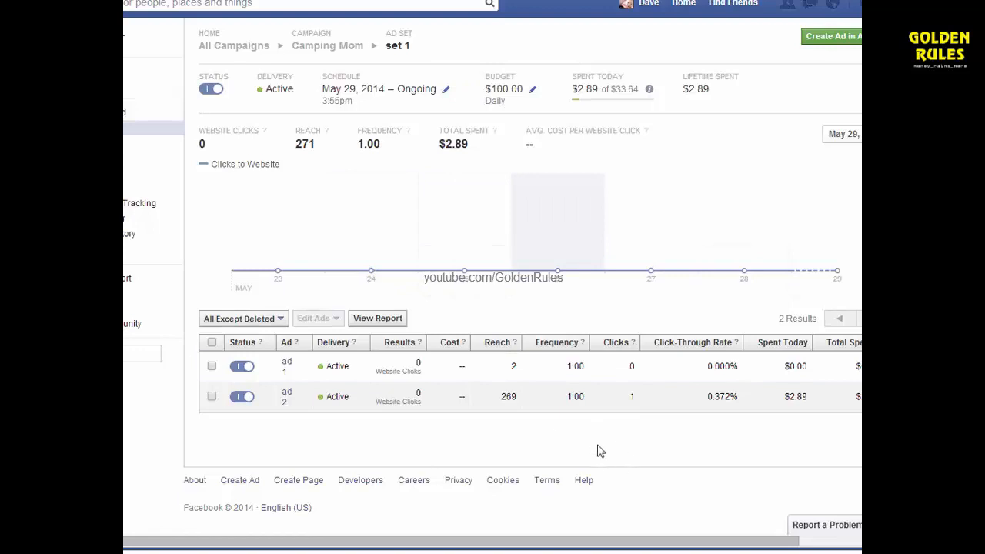
mouse_move(599, 454)
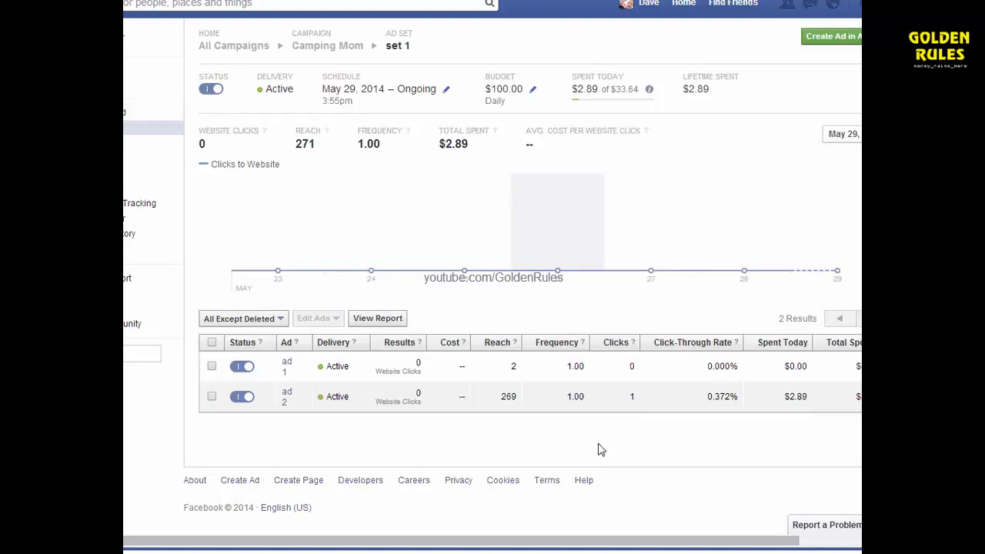
mouse_move(609, 444)
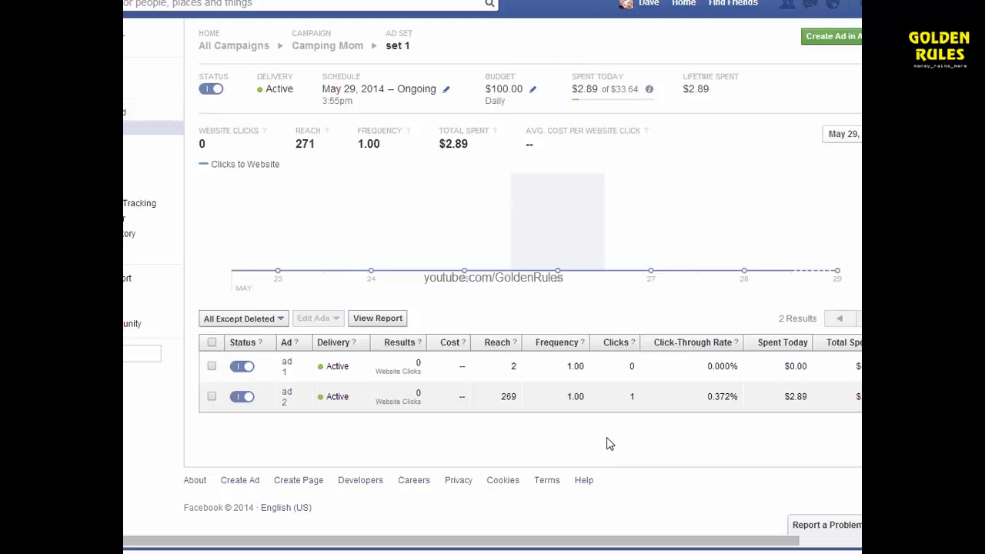